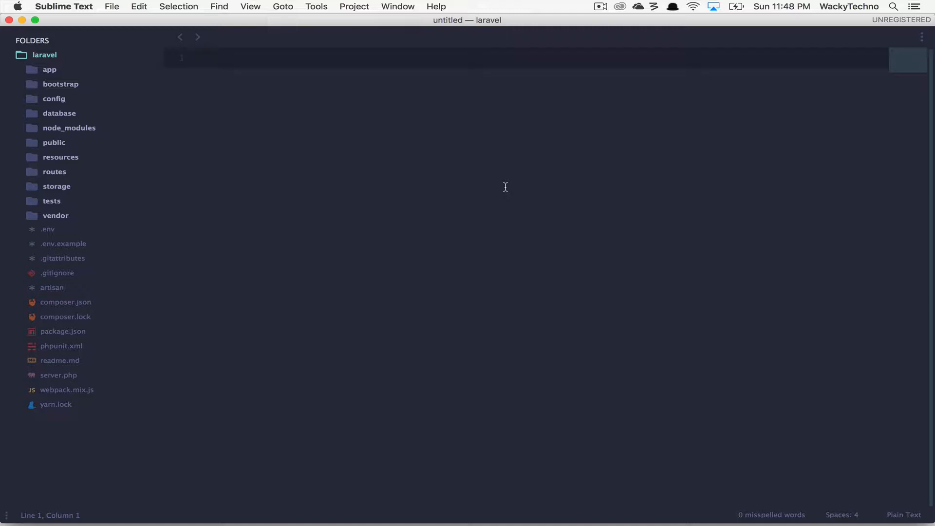
Bring up Package Control's install list and dismiss it again.
text(delete)
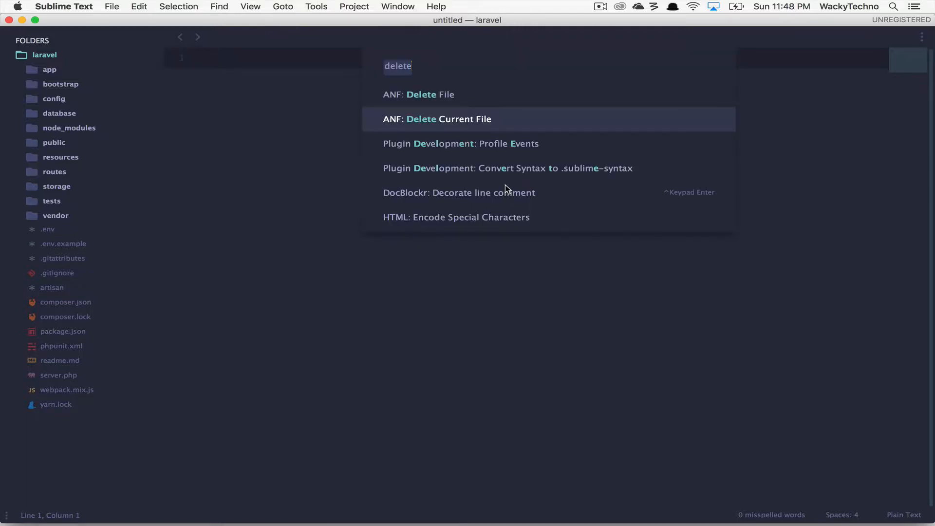
text(install)
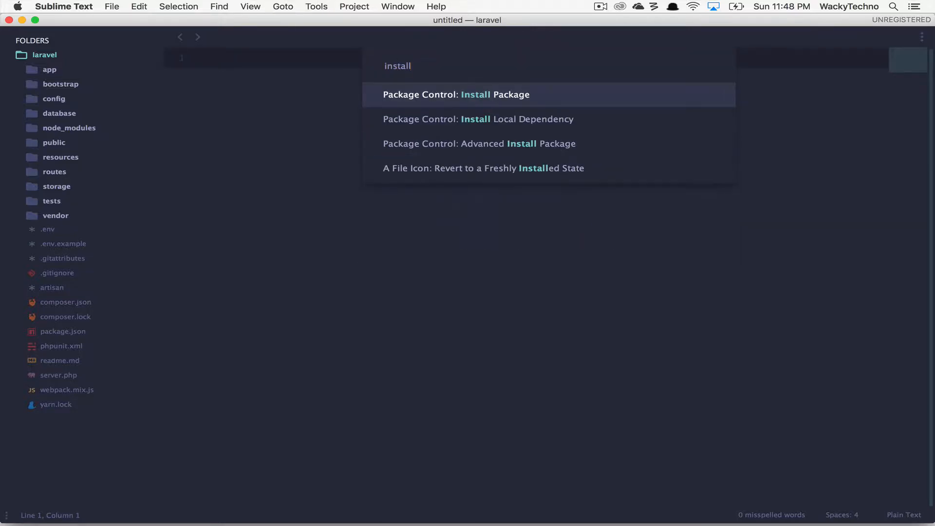
click(455, 95)
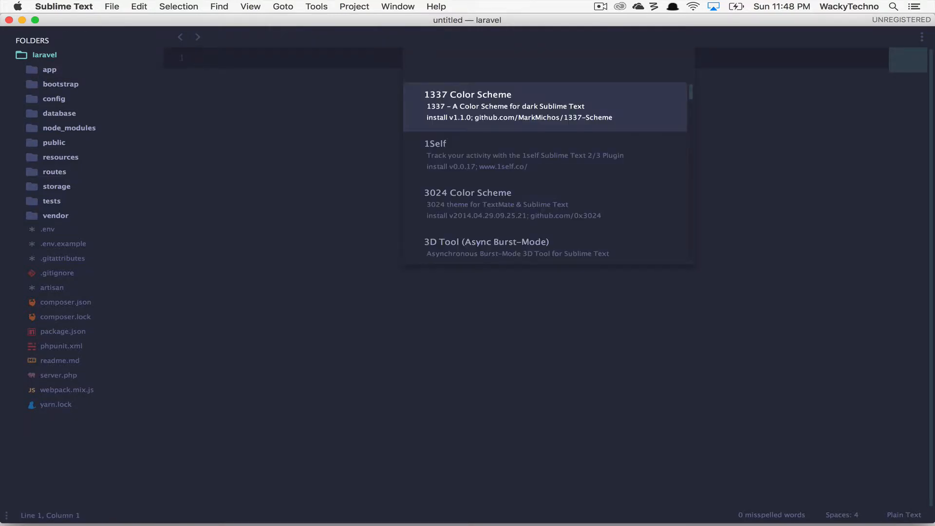
key(escape)
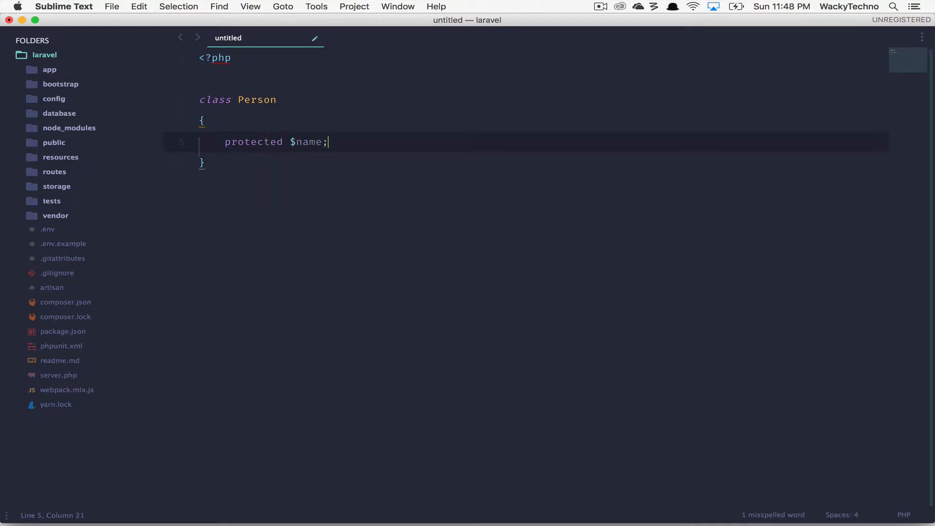
Declare a protected $age property in the Person class.
text(protected $age;)
text(protected $phoneNumber;)
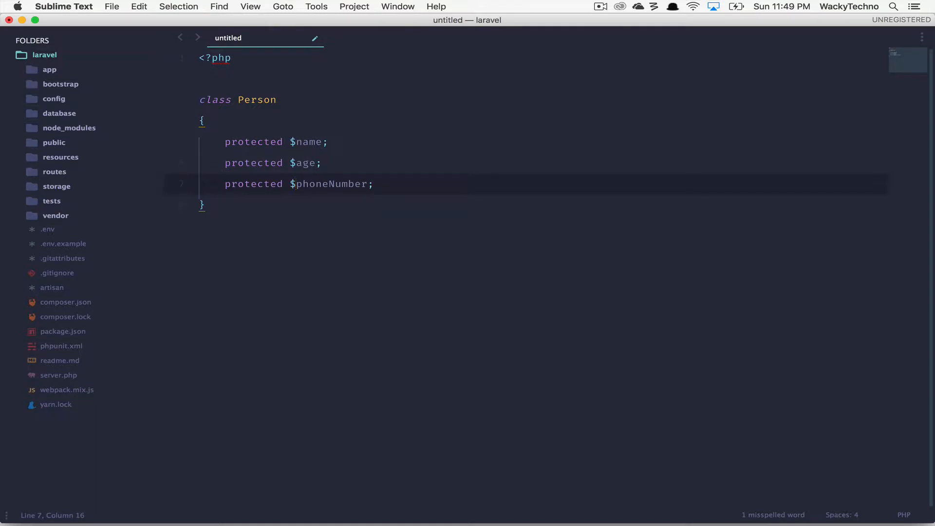
Search the Command Palette for 'php' and 'geenrate' to list the getter/setter generators.
text(php)
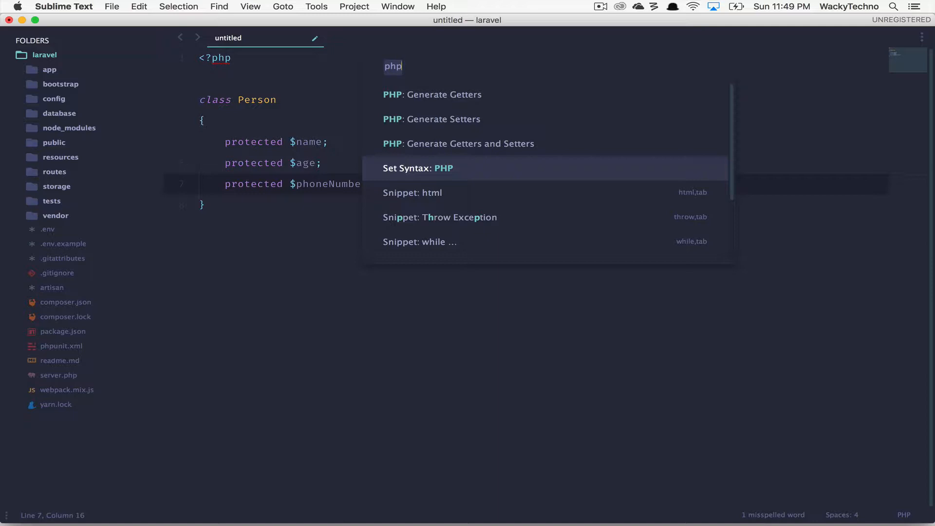
text(geenrate)
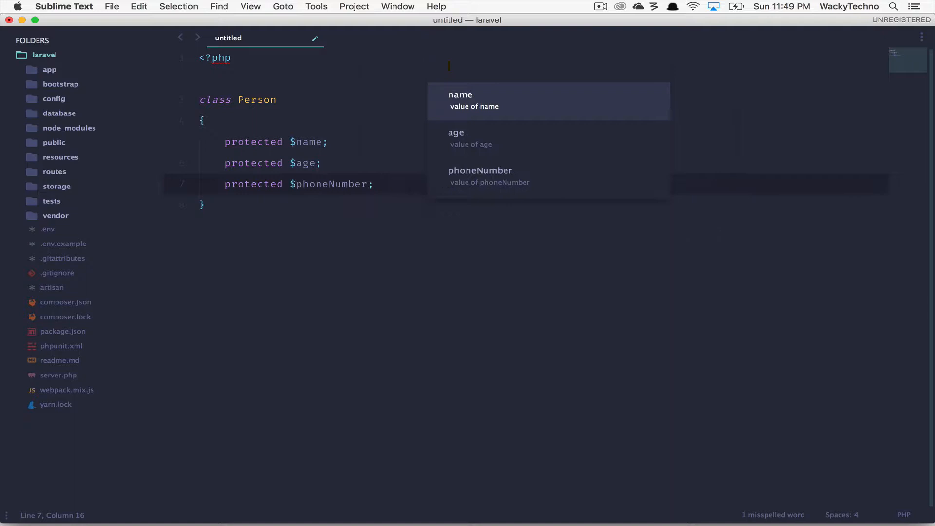
key(down)
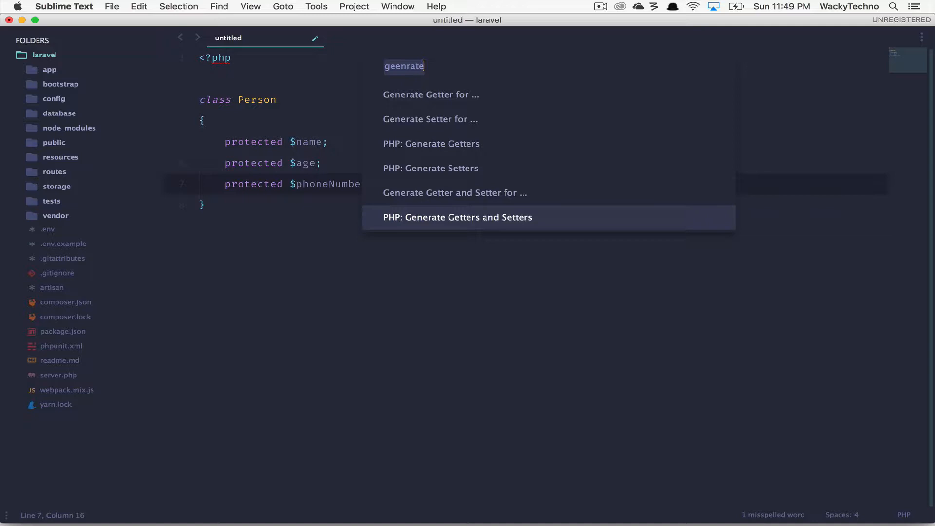
click(458, 217)
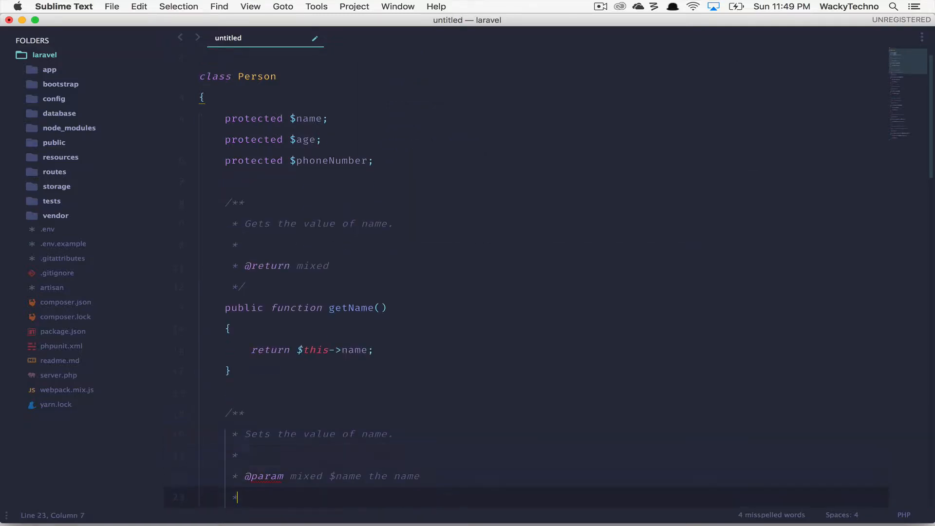
scroll(down, 3)
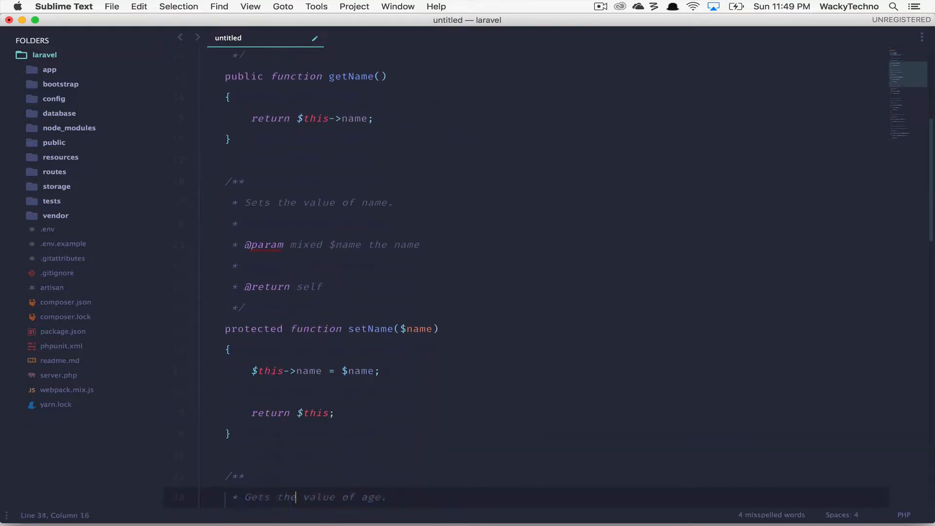
scroll(down, 3)
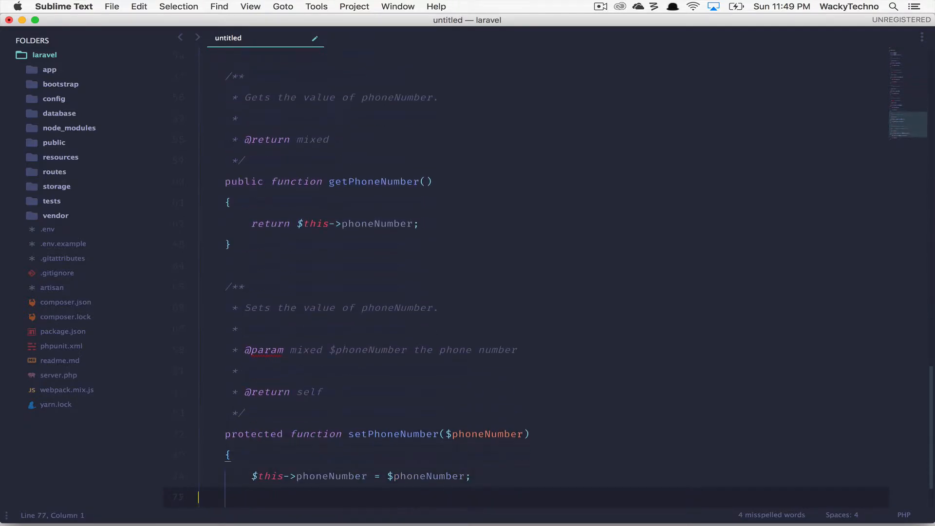
key(cmd+z)
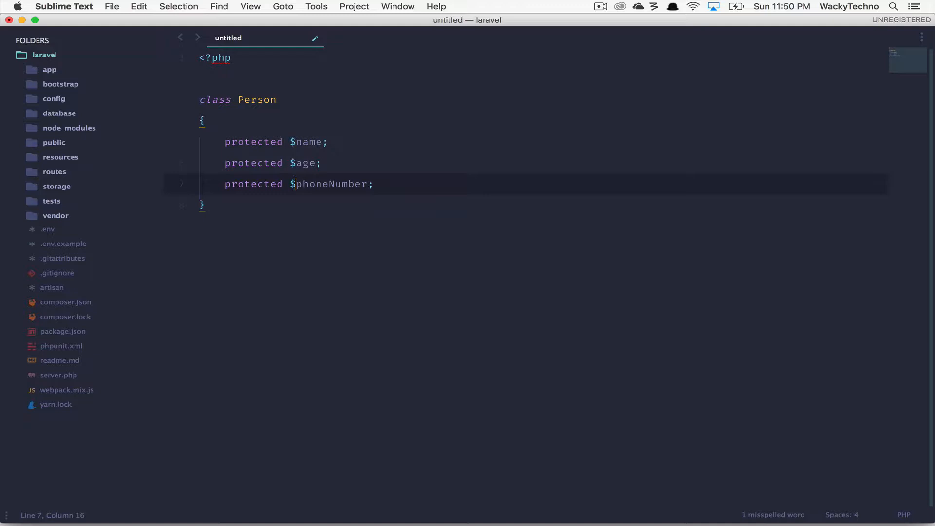
click(204, 121)
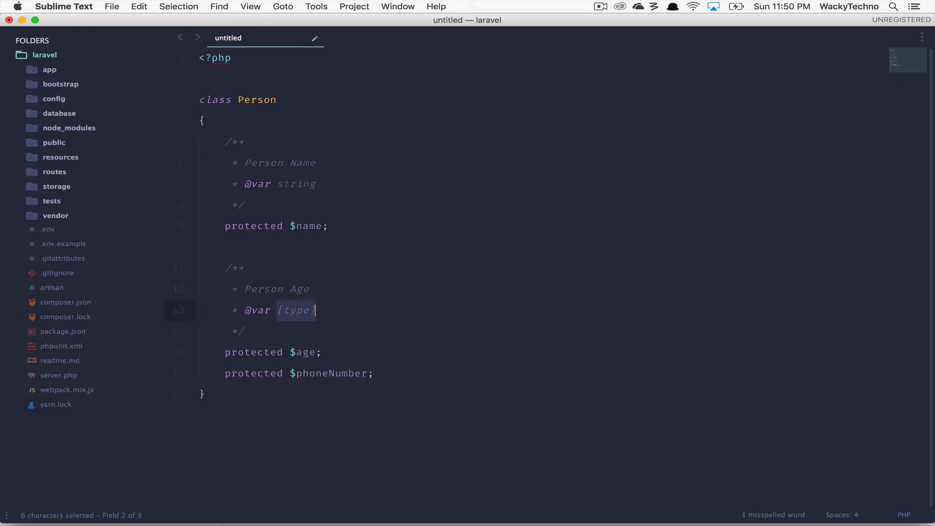
text(int)
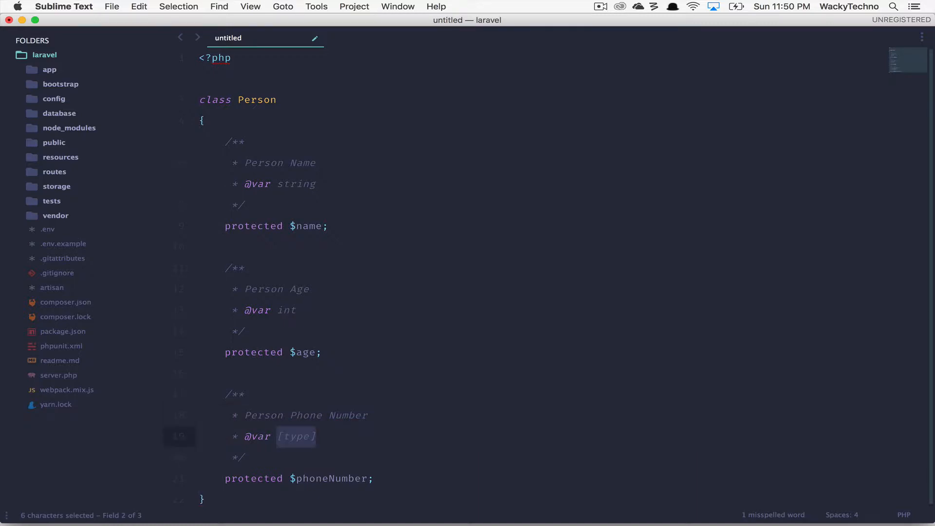
text(PhoneNumber)
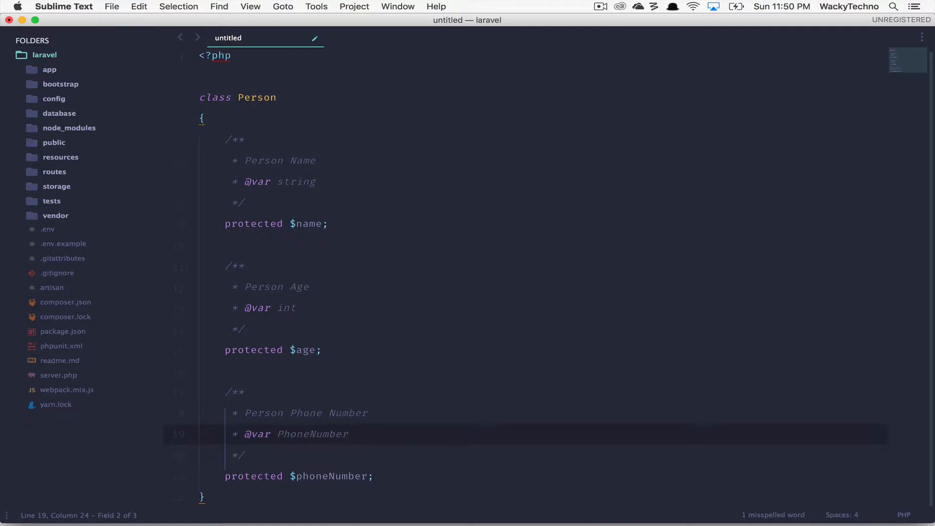
Search the Command Palette for 'geenrate' and 'setter' commands and the package list.
text(geenrate)
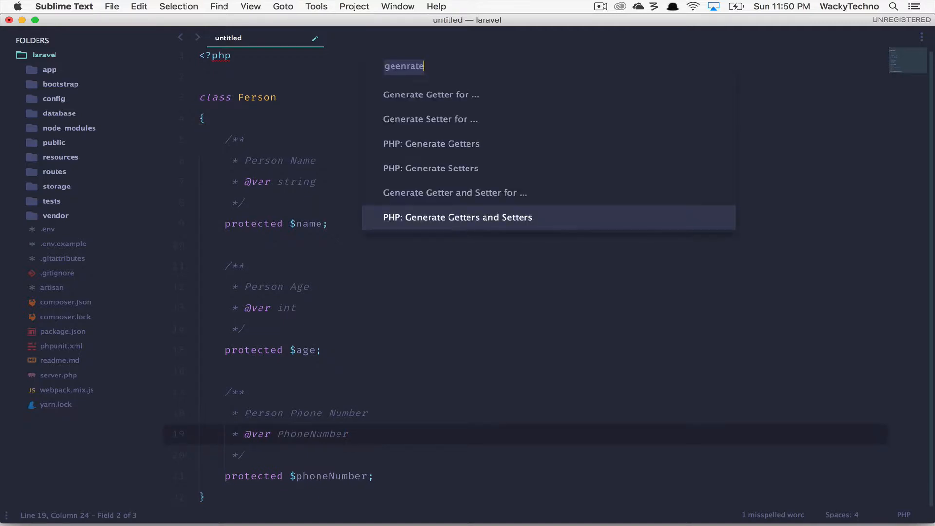
click(457, 217)
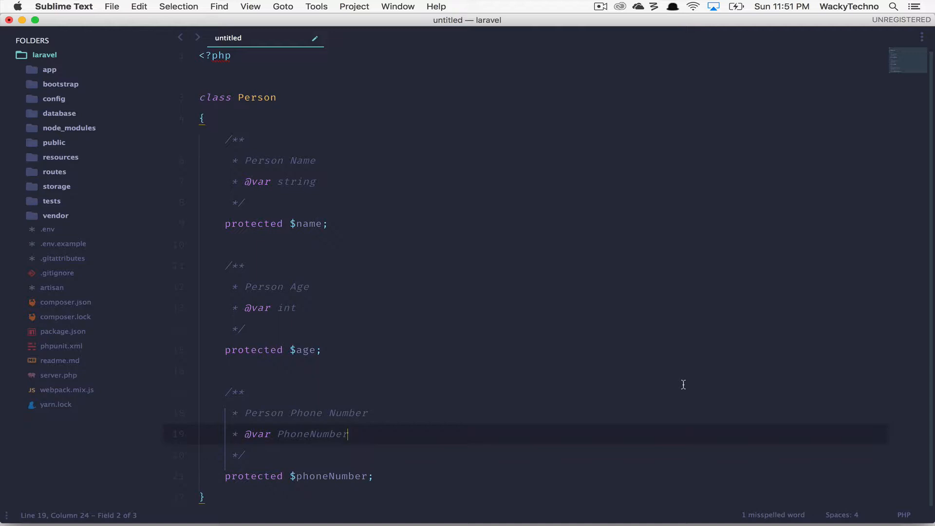
text(setter)
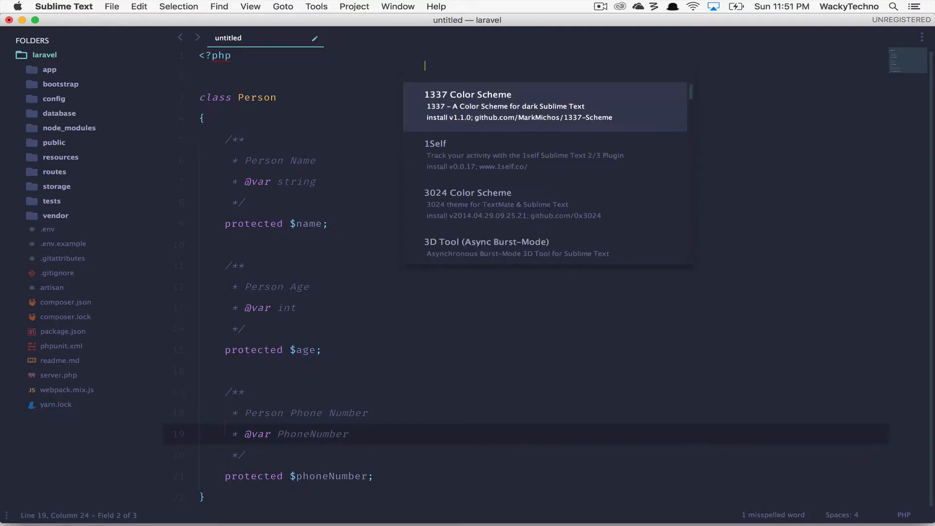
Look for a PHP constructor generator via 'php constru', 'install' and 'generateconstru'.
text(php constru)
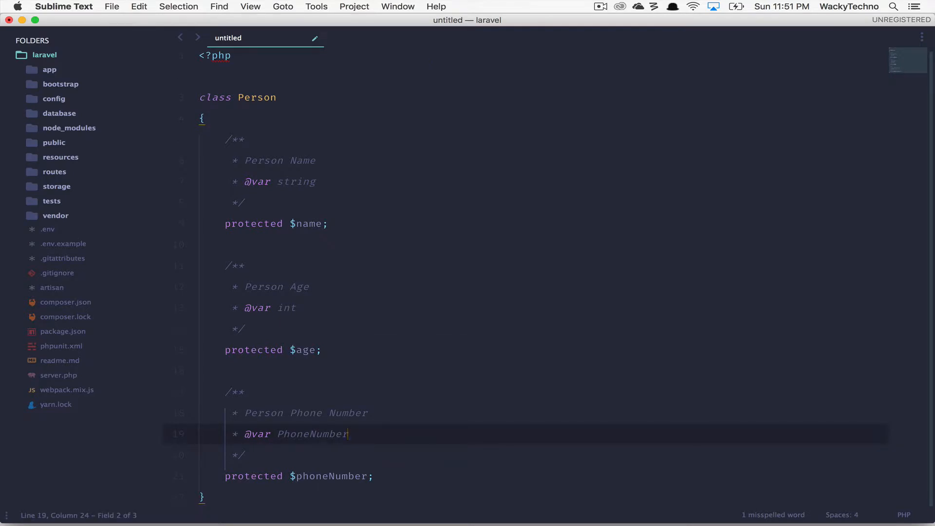
text(install)
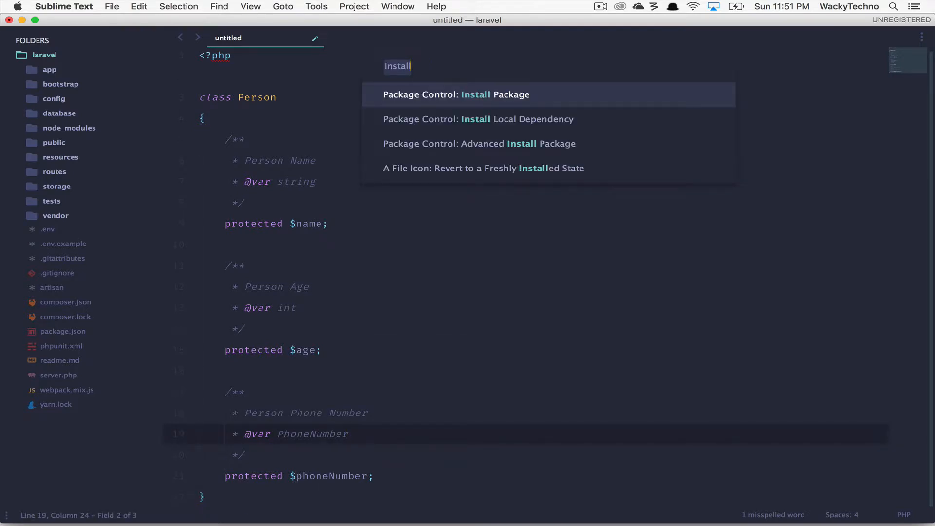
text(generateconstru)
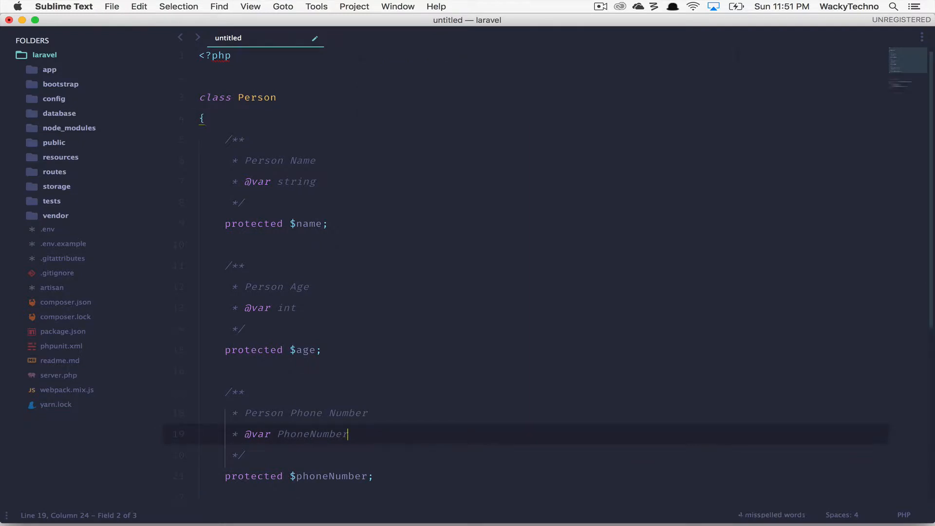
scroll(down, 3)
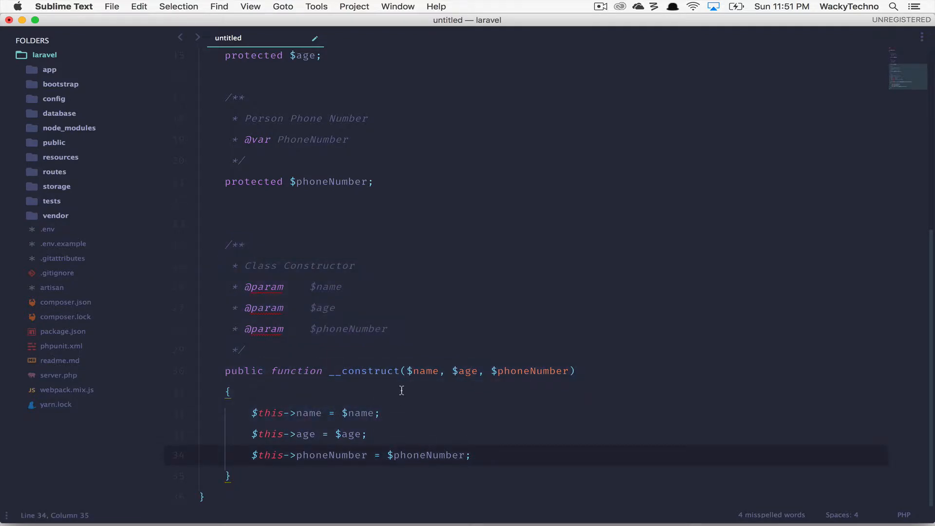
drag(409, 370, 568, 370)
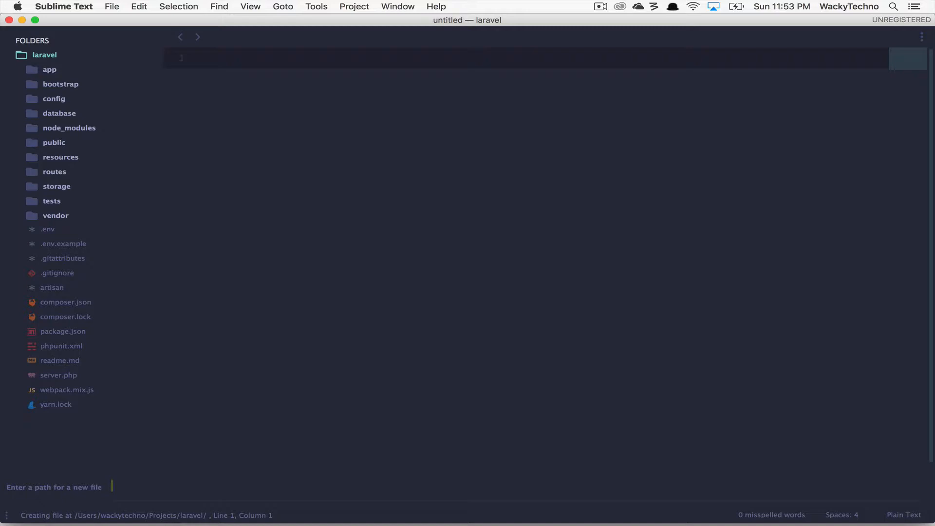
Create app/Services/GitHub/GitHubService.php and reveal it under the Services folder.
text(app/Services/GitHub/)
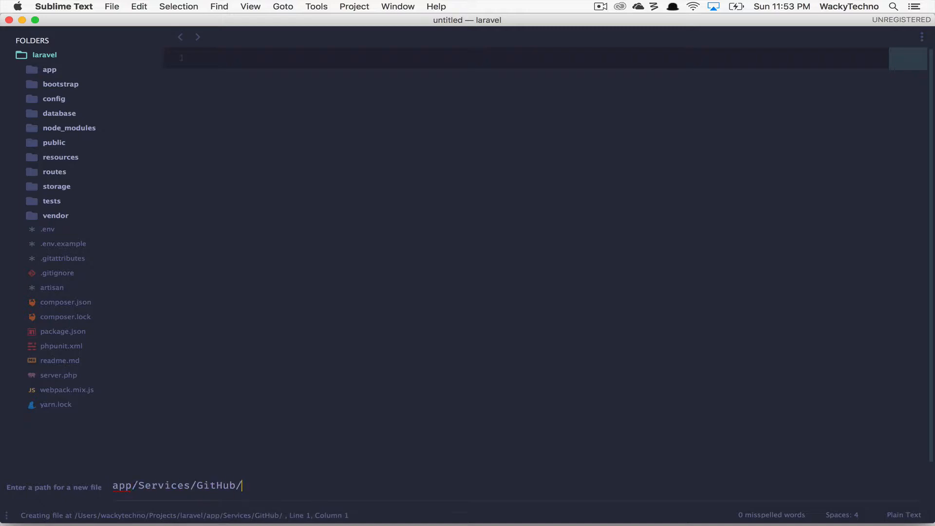
text(GitHubService.php)
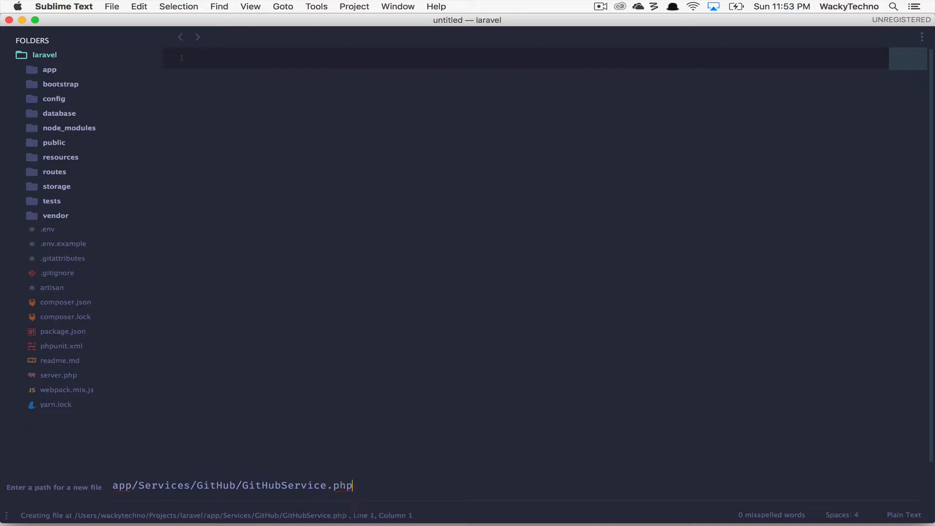
key(enter)
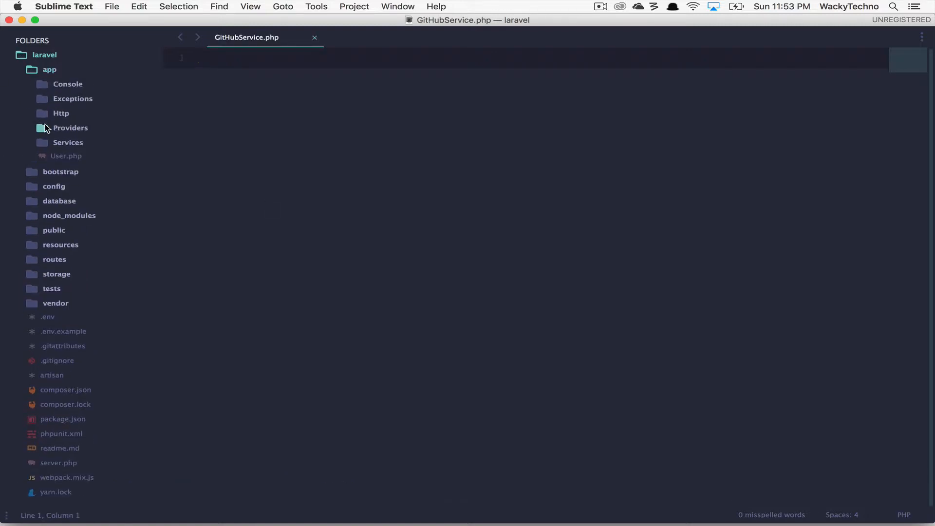
click(68, 142)
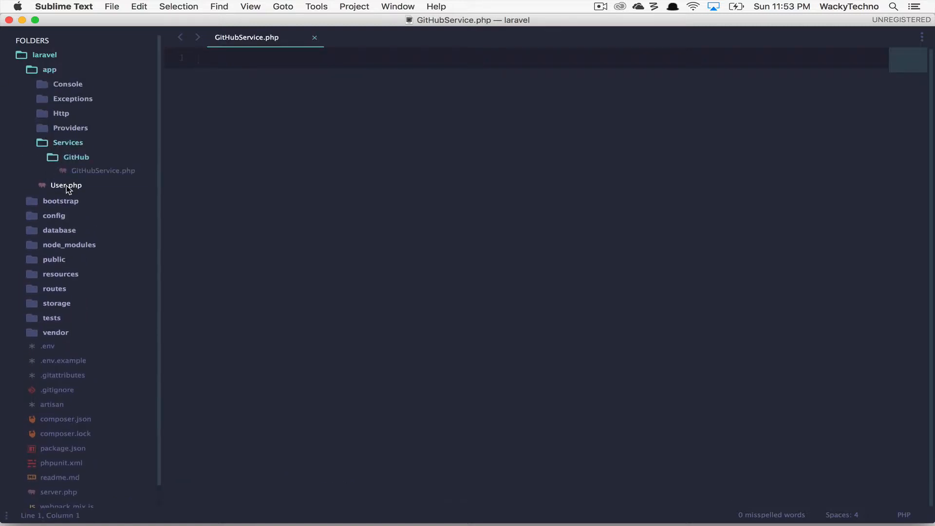
Start GitHubService.php with an empty GitHubService class.
text(<?php)
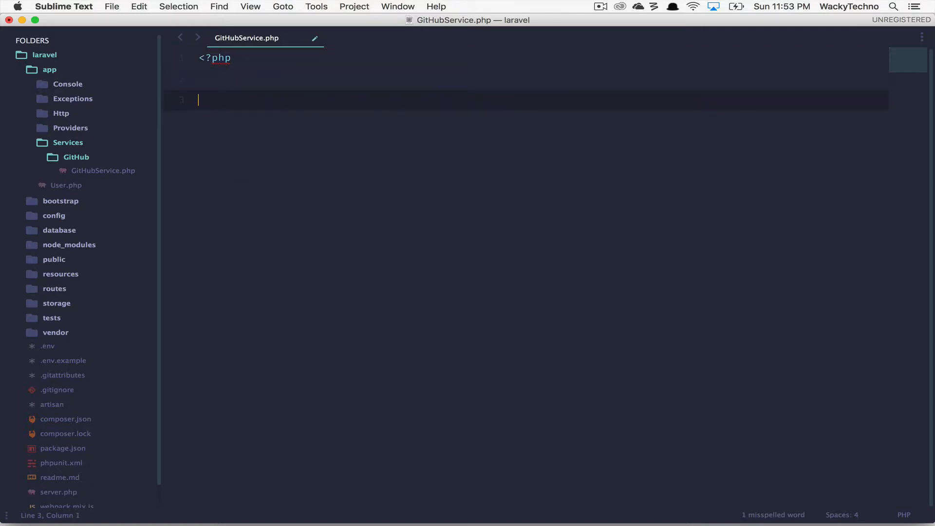
text(class GitHubSer)
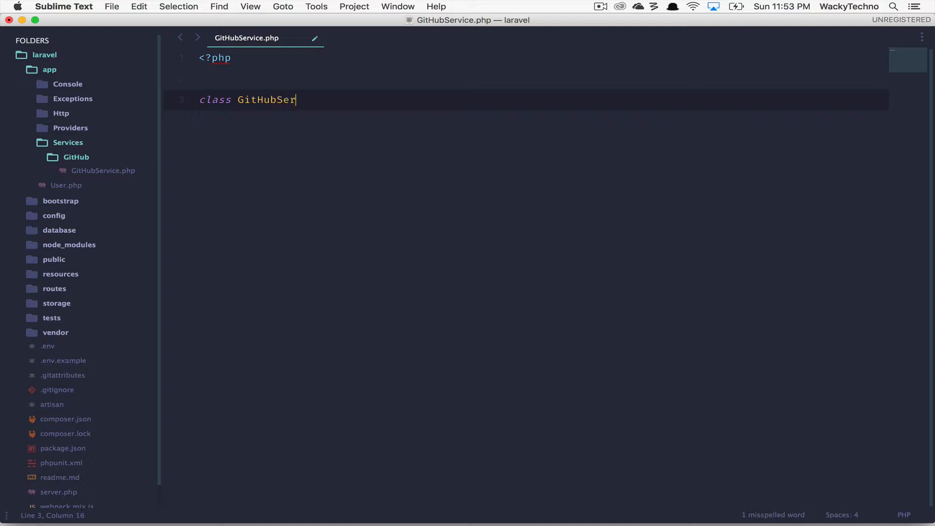
text(vice)
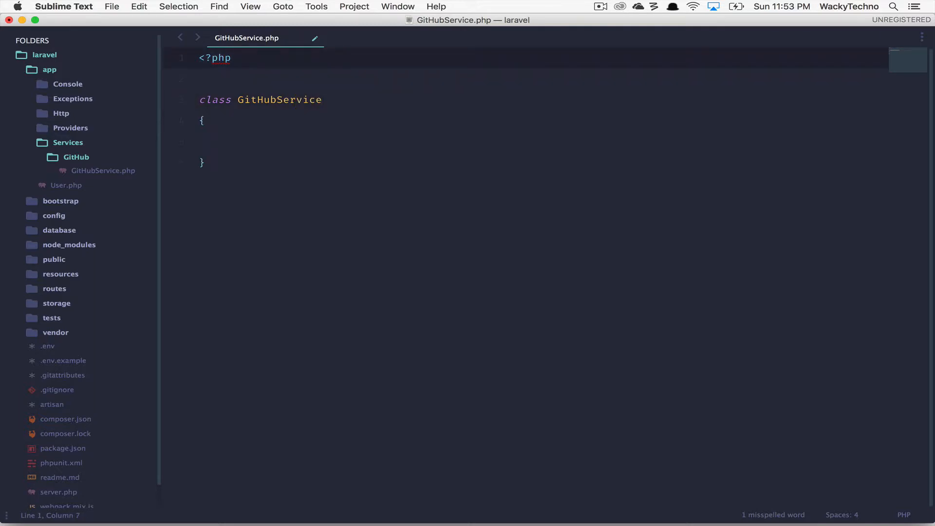
Hand-type the namespace App\Services\GitHub; line.
text(namespace)
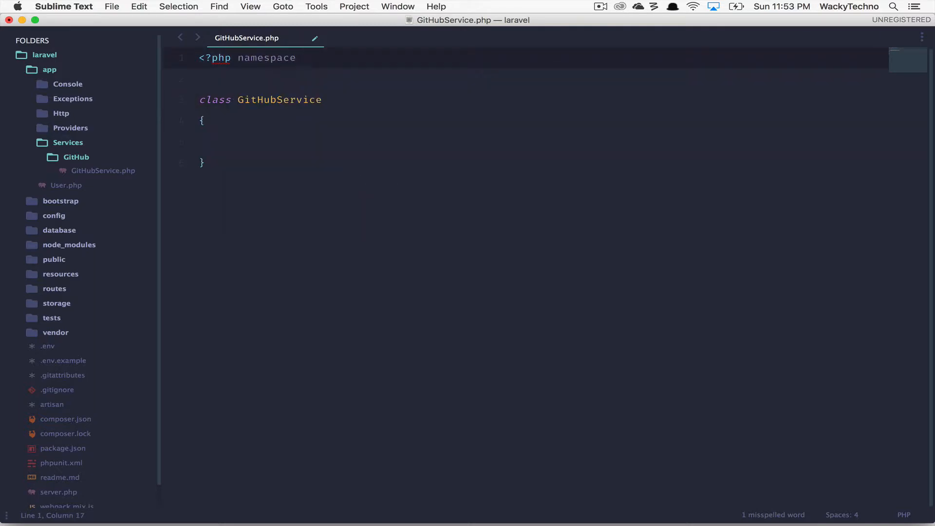
text(App\Services\)
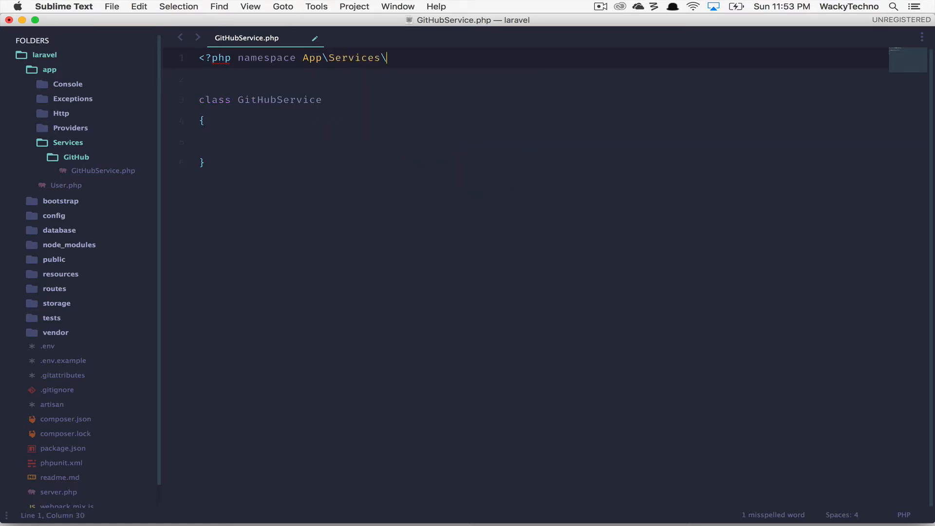
text(GitHub;)
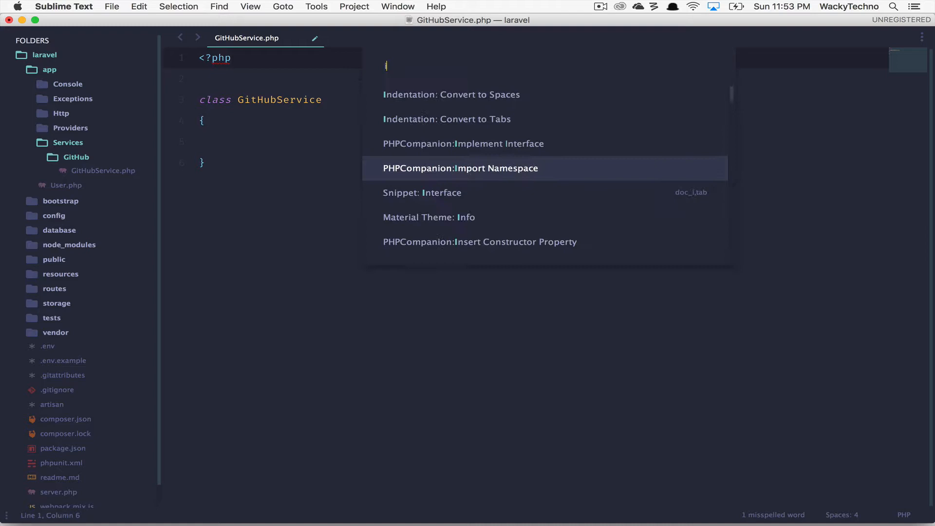
Run PHPCompanion: Import Namespace, prefix it with App\, then undo the namespace.
text(import)
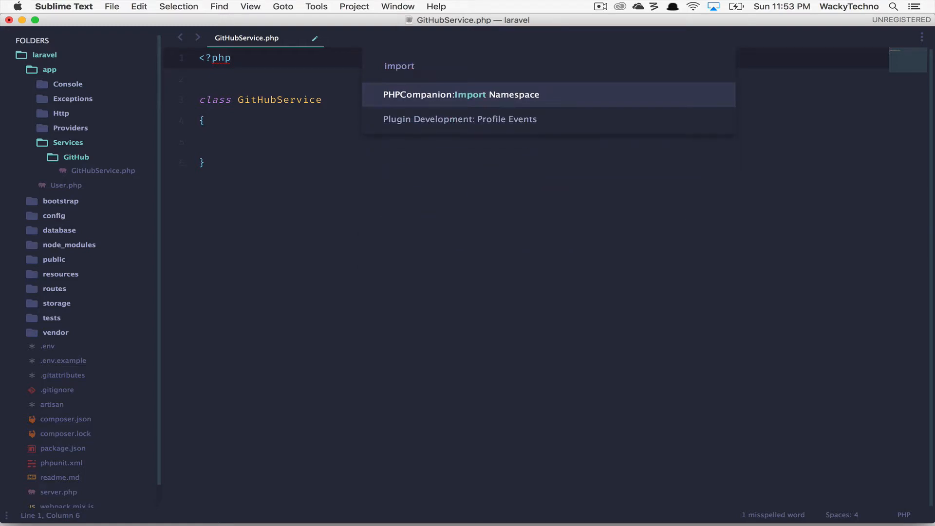
click(459, 95)
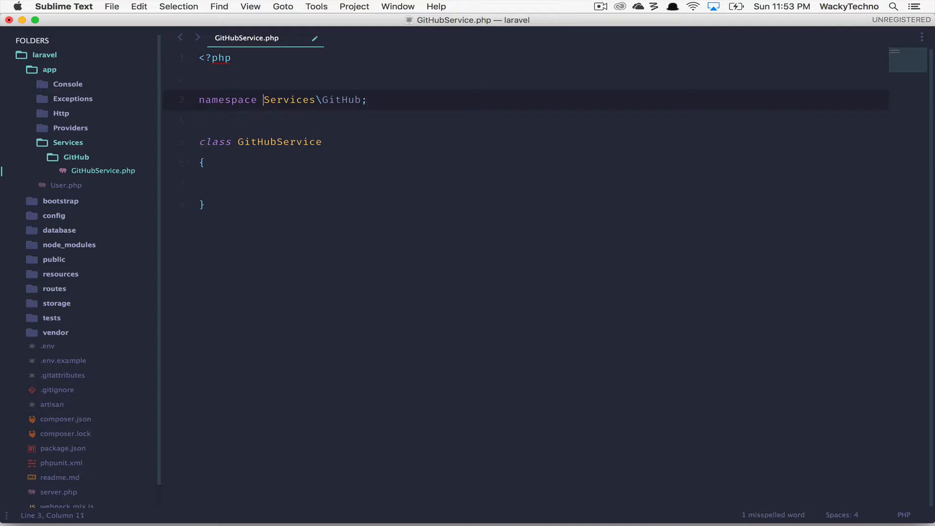
text(App\)
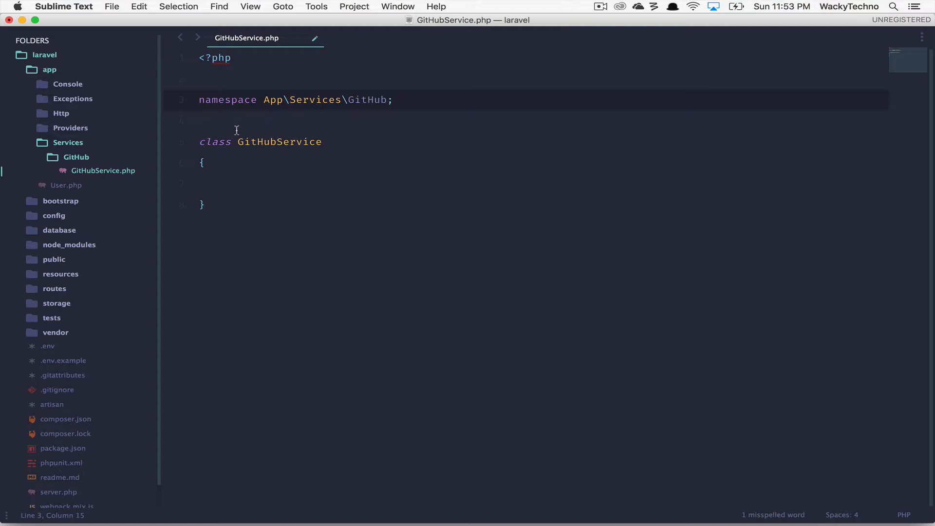
mouse_move(57, 148)
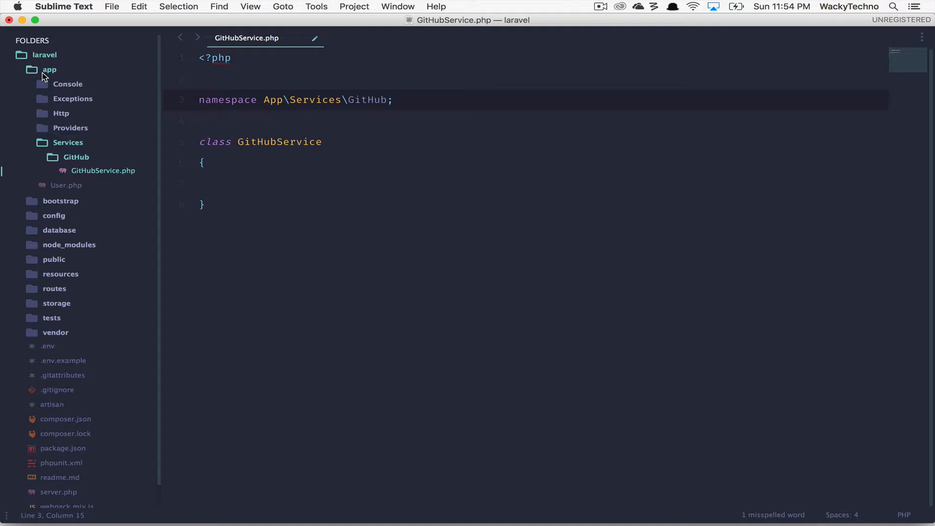
key(cmd+z)
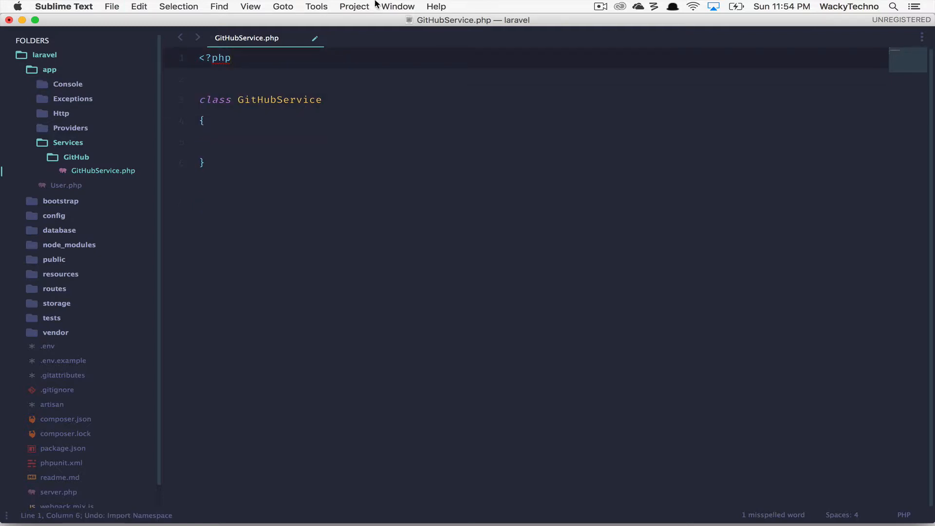
Save the project as laravel.sublime-project in the laravel folder.
click(354, 7)
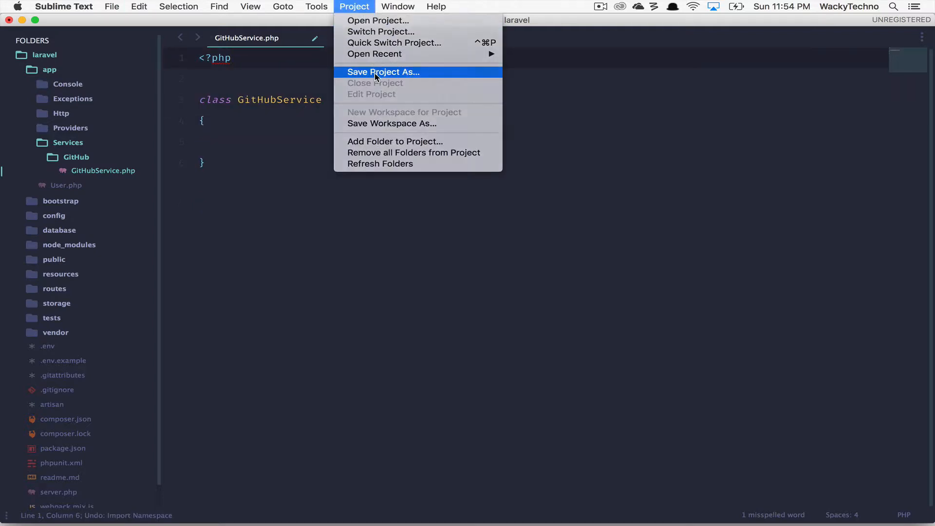
click(383, 71)
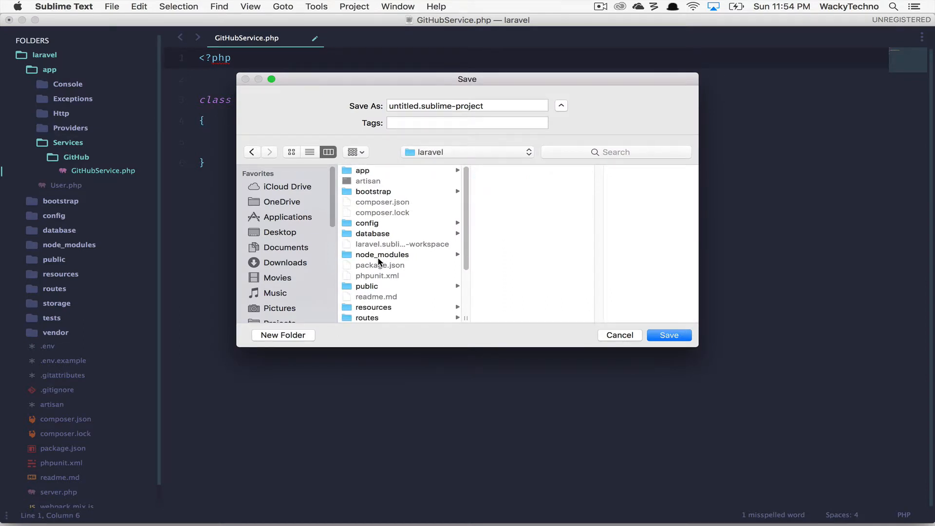
double_click(408, 105)
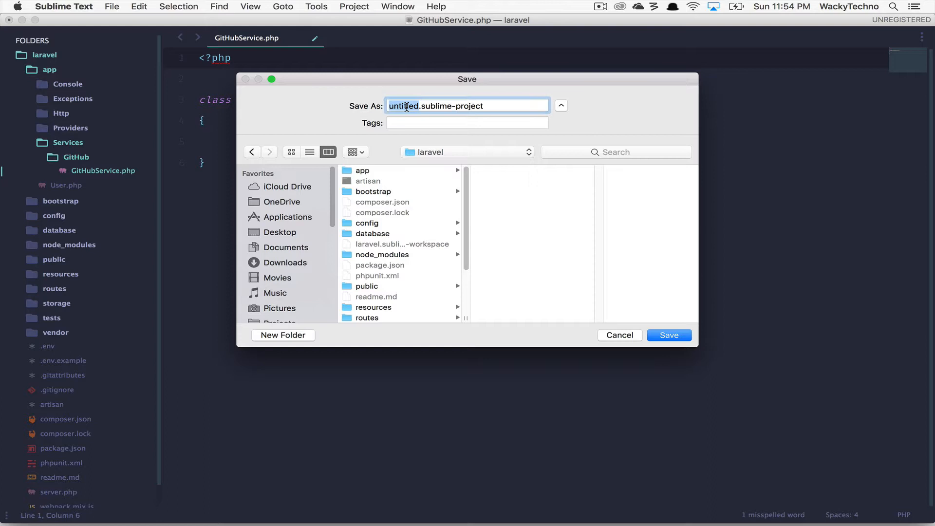
text(laravel)
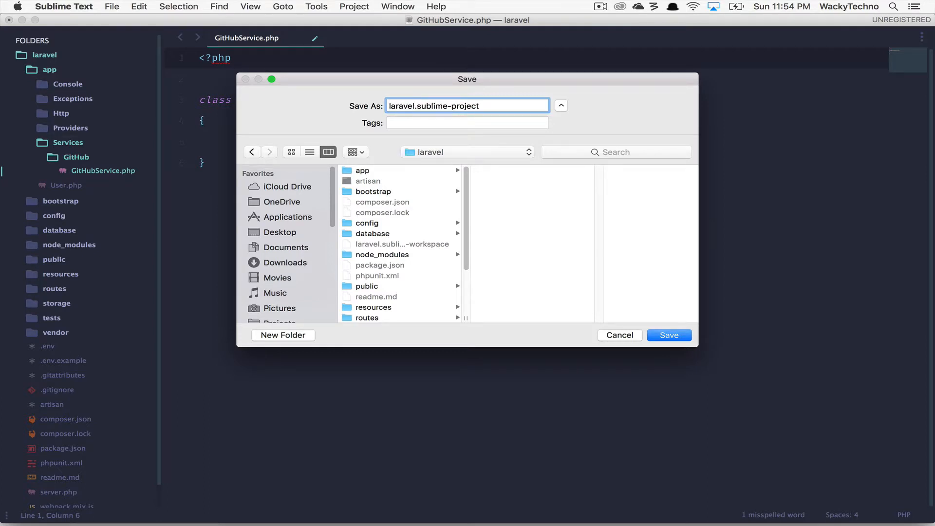
click(668, 334)
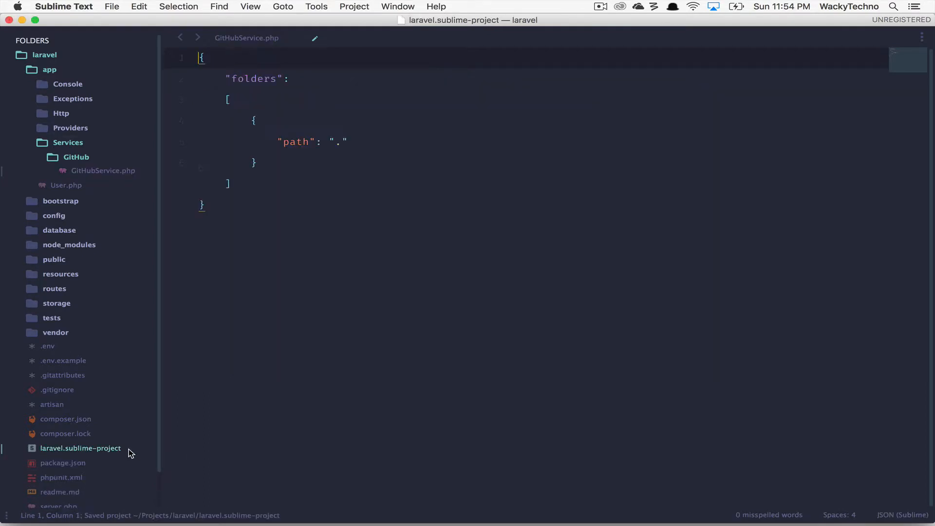
Add phpcompanion namespace_prefix "App" to the project settings, save, and return to GitHubService.php.
text(pho)
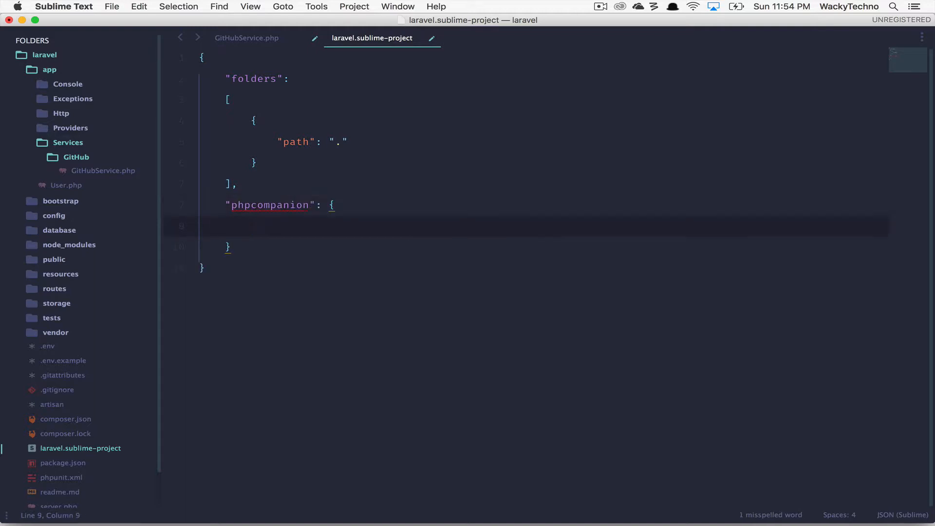
text("namespace")
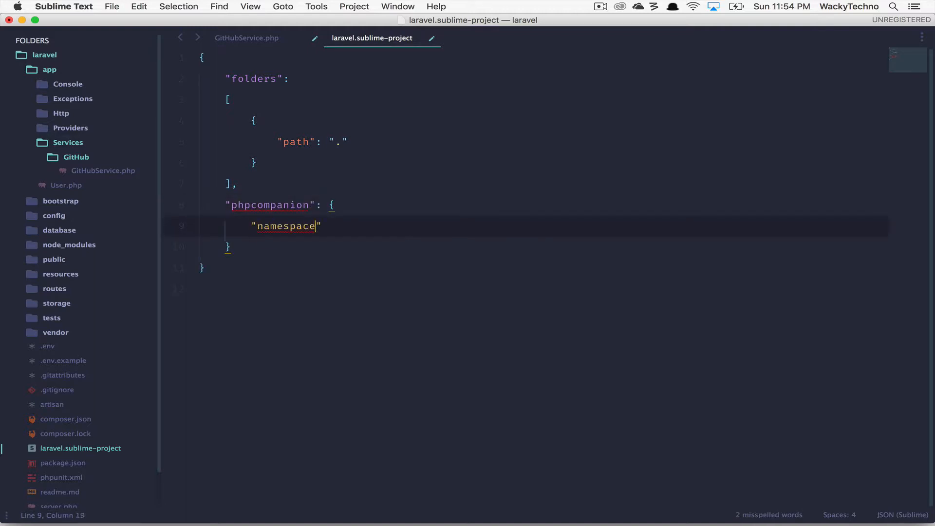
text(_prefix": "")
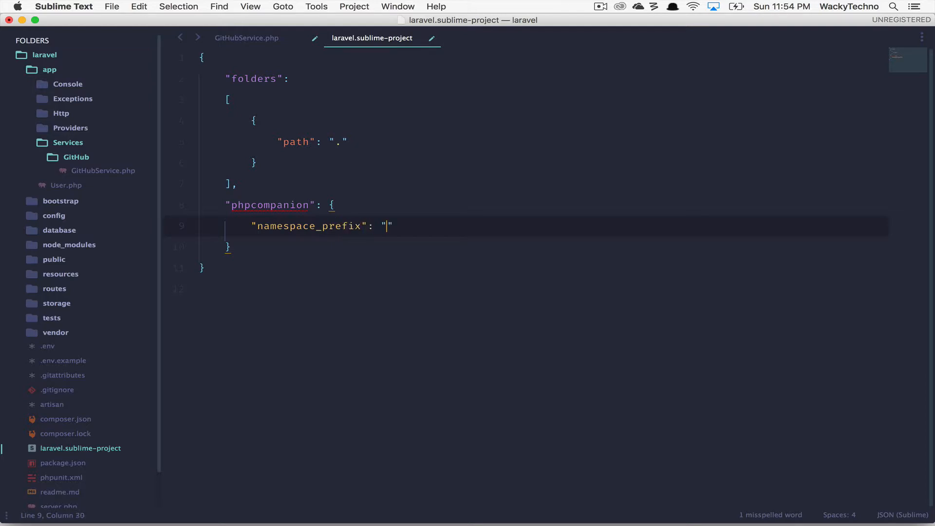
text(App)
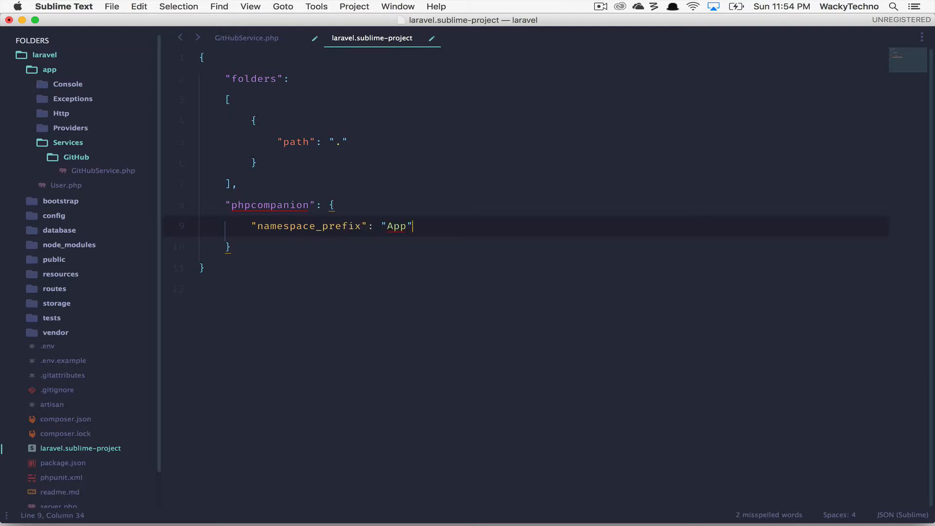
key(cmd+s)
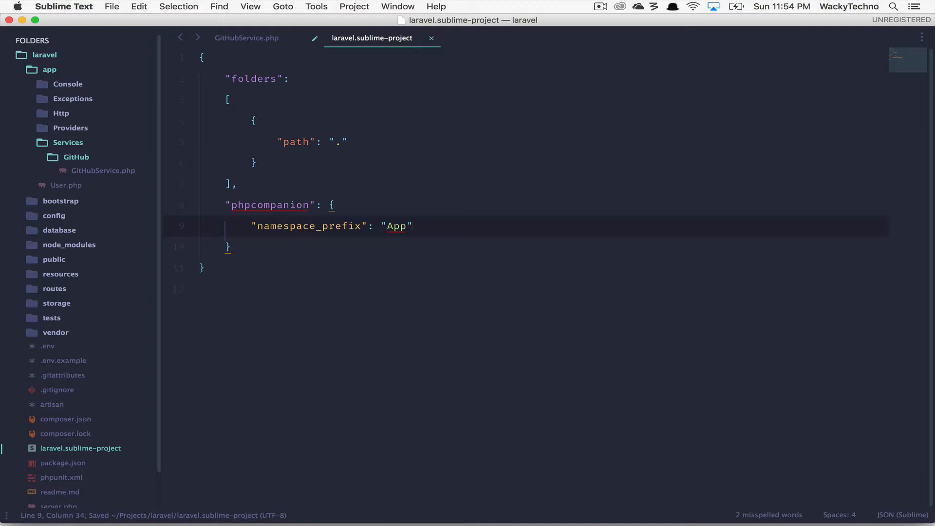
click(246, 38)
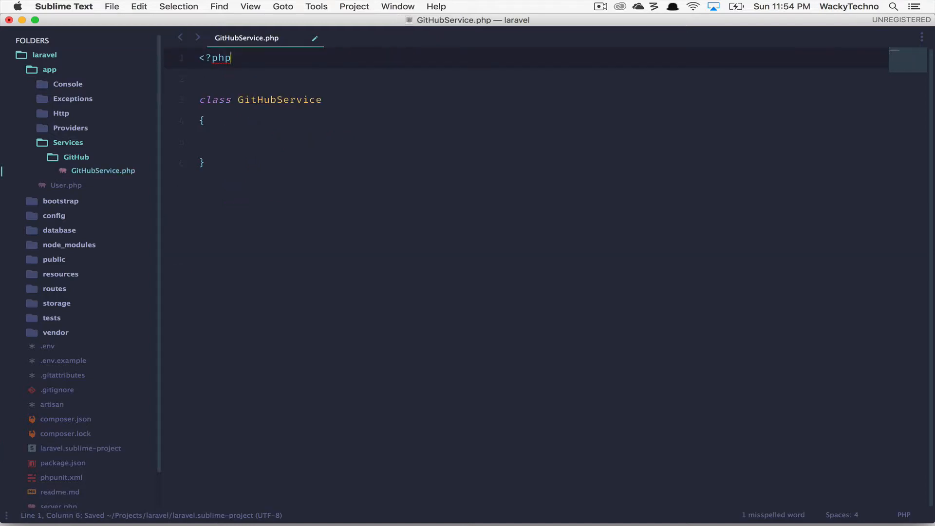
Import the App\Services\GitHub namespace into GitHubService.php and start a new file via AdvancedNewFile.
text(import)
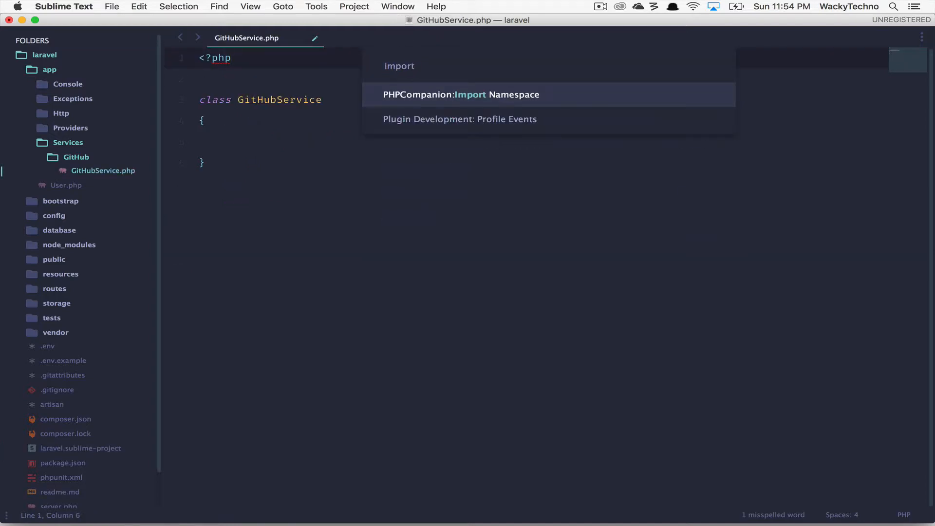
click(459, 95)
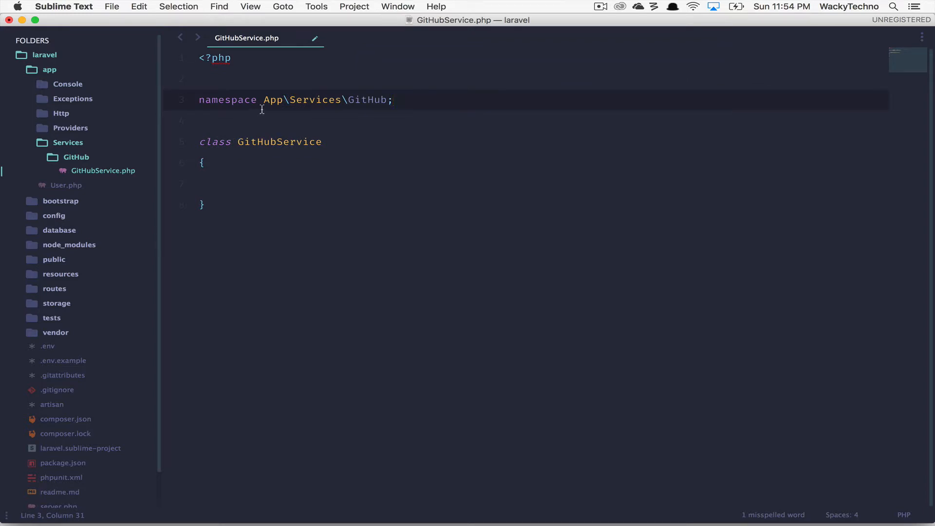
click(323, 142)
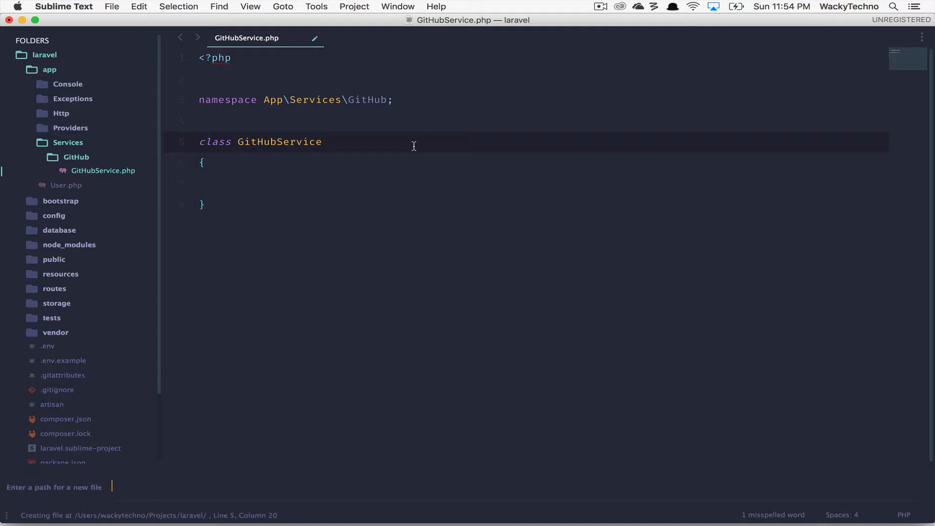
Create ../Bitbucket/BitbucketService.php from the new-file prompt.
text(../Bitbucket/Bitbucket)
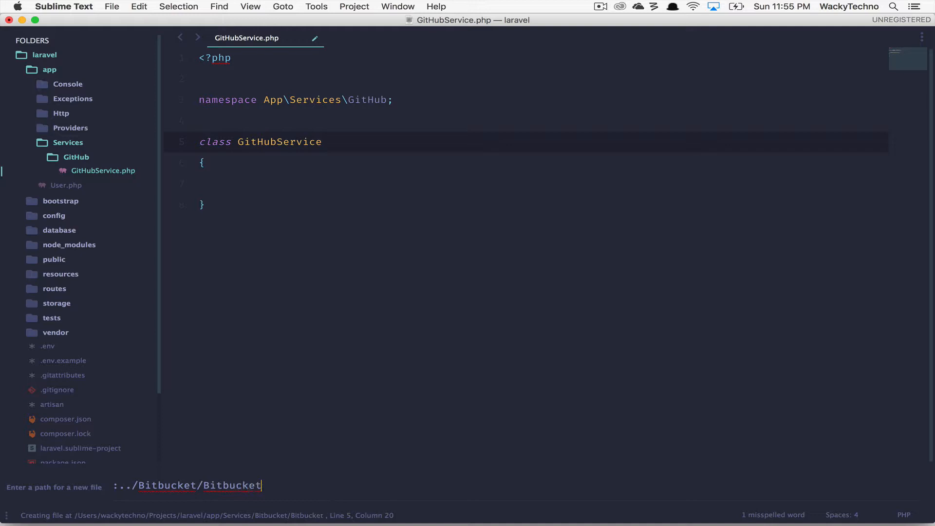
text(Service.ph)
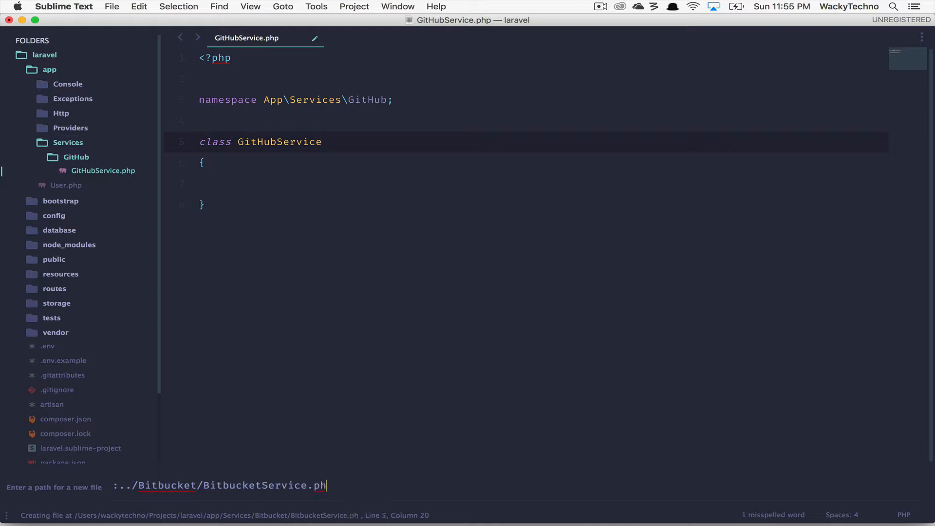
key(enter)
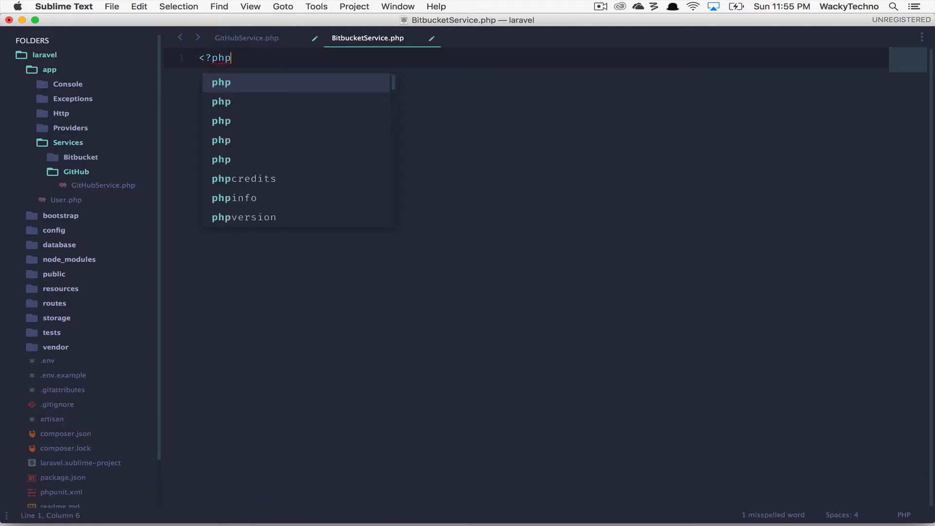
Write namespace App\Services\Bitbucket; and declare class BitbucketService.
text(namespace App\Services\Bitbucket;)
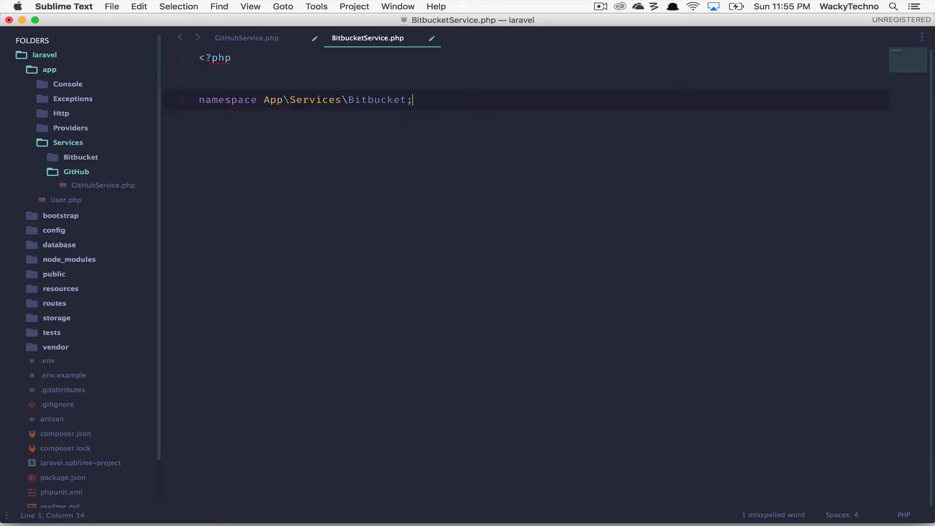
text(cla)
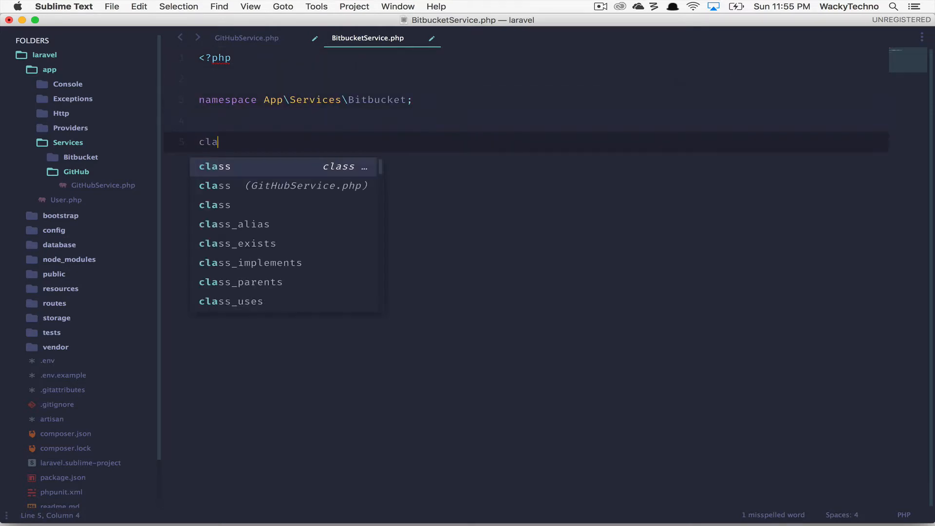
text(class Bitbucket)
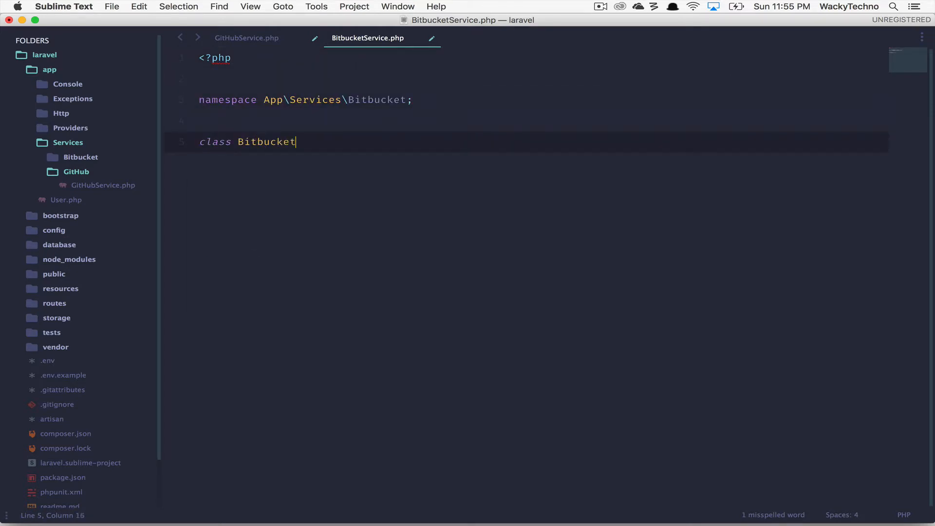
text(Service)
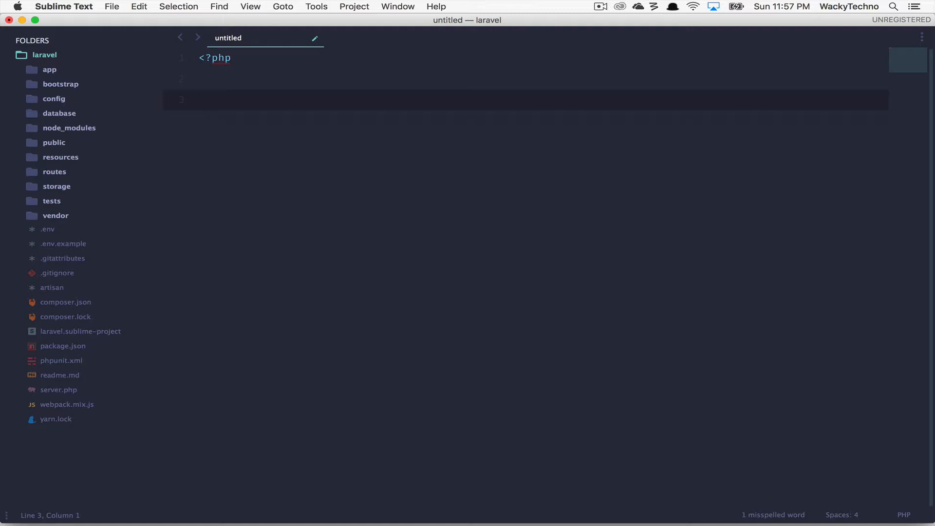
Declare class MySessionStore implements Session in the untitled file.
text(class MySessionSt)
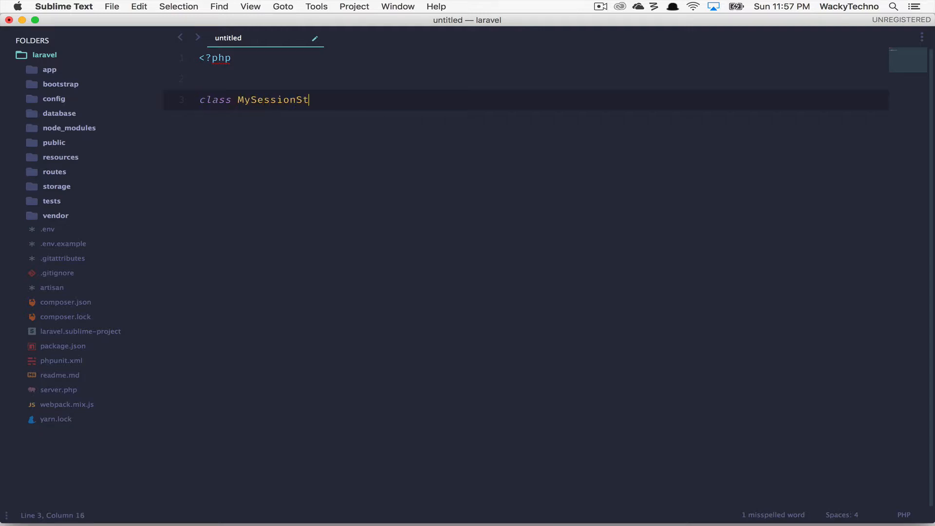
text(ore implements)
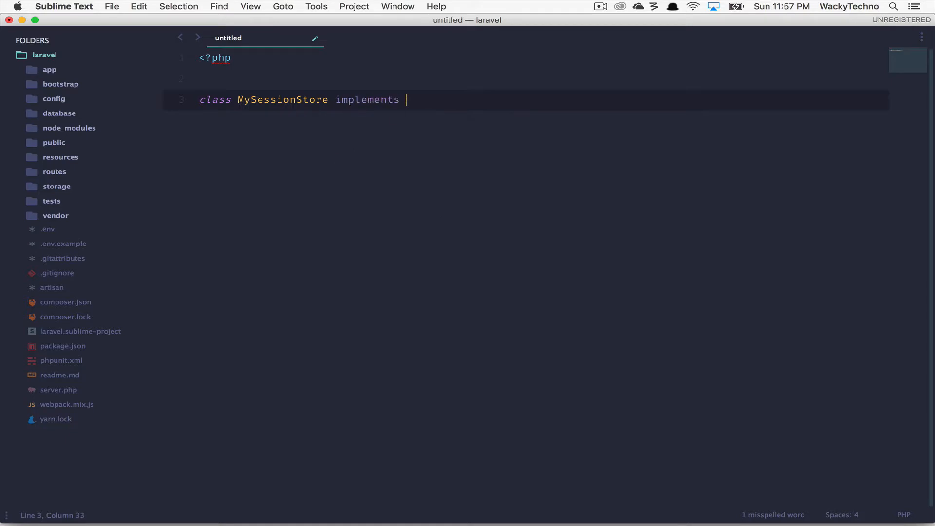
text(Session)
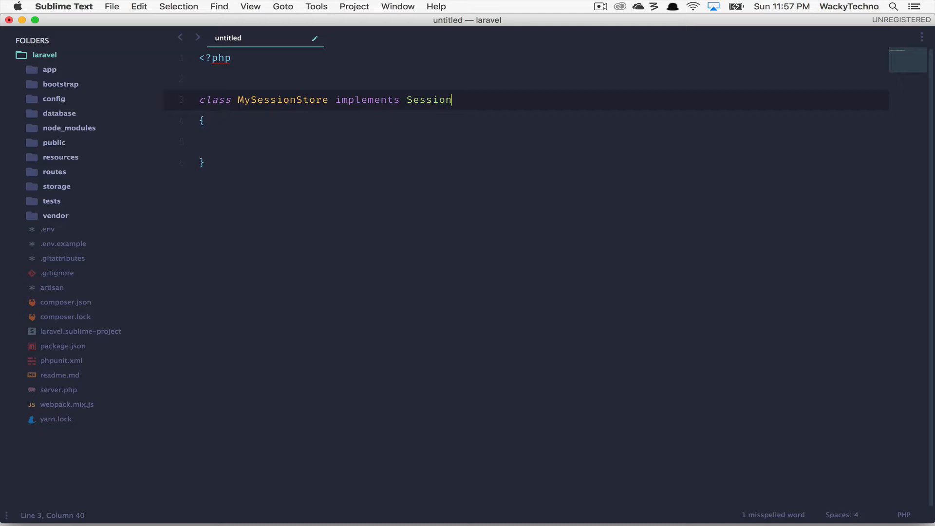
Use Find Use to import Illuminate\Contracts\Session\Session above the class.
text(find use)
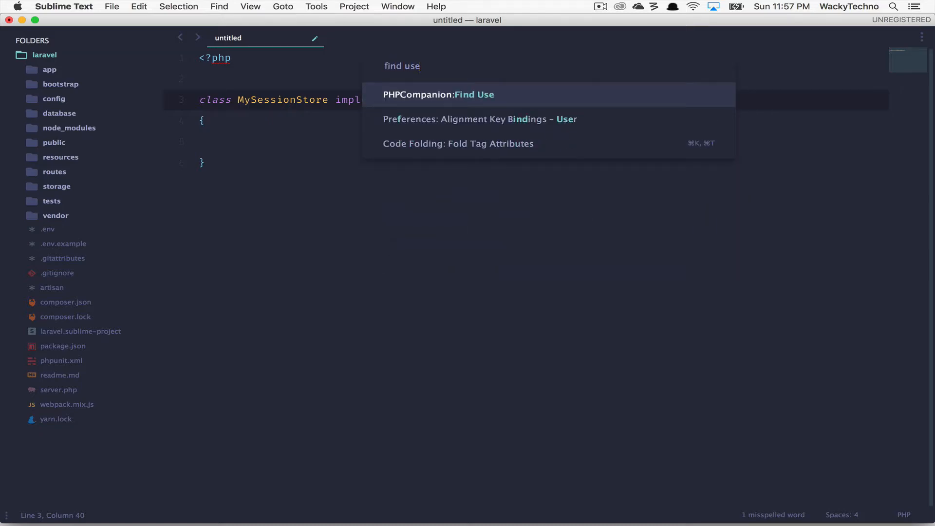
click(437, 94)
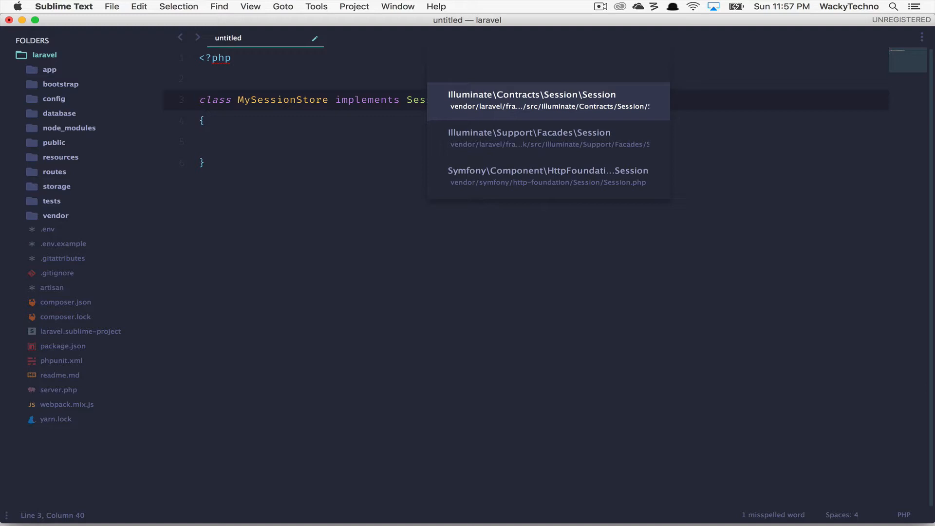
click(533, 100)
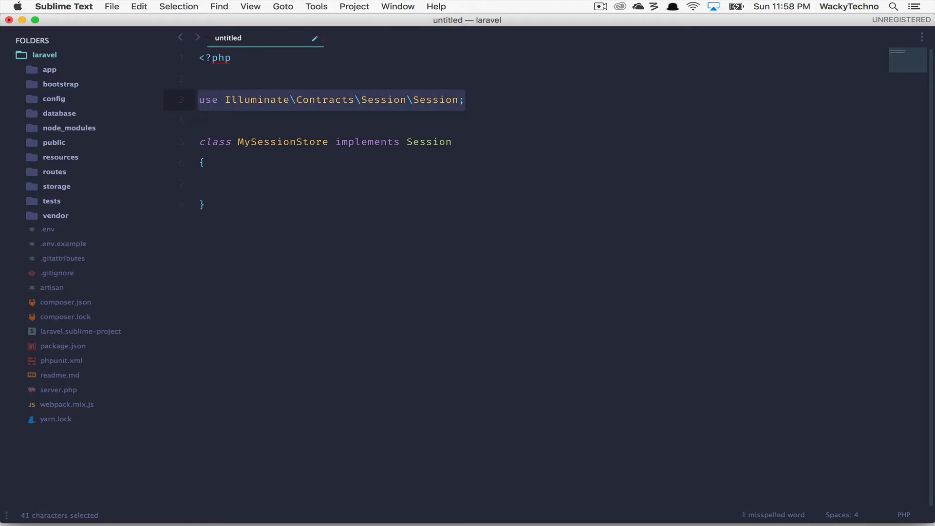
double_click(429, 142)
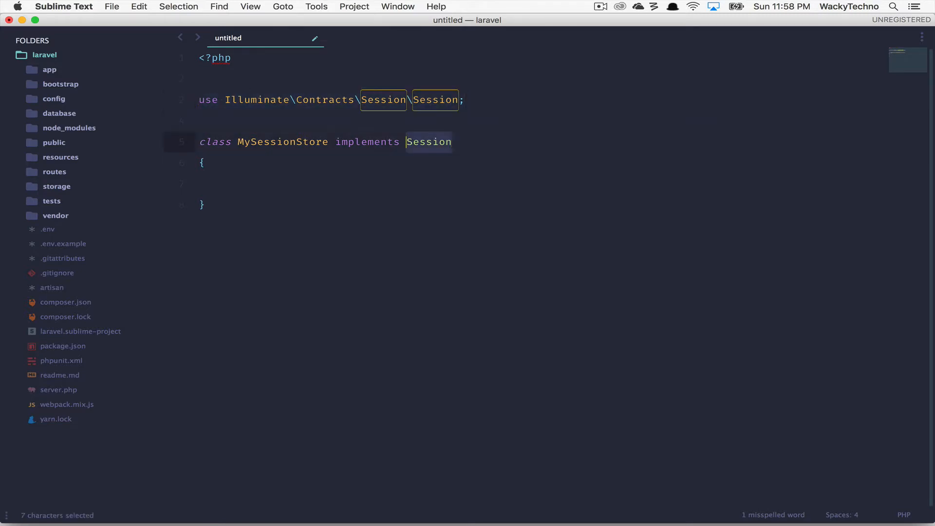
click(451, 143)
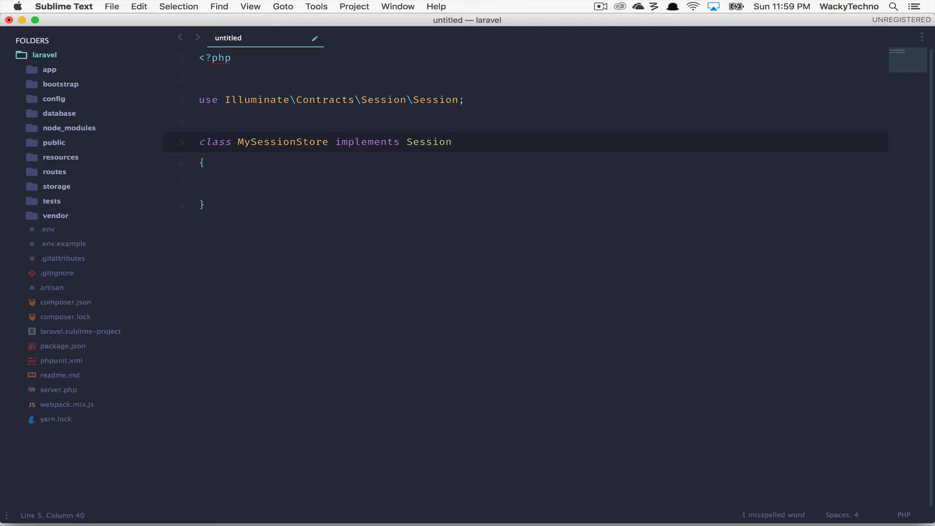
Run Implement Interface on the Contracts Session.php file and insert all method stubs.
text(implem)
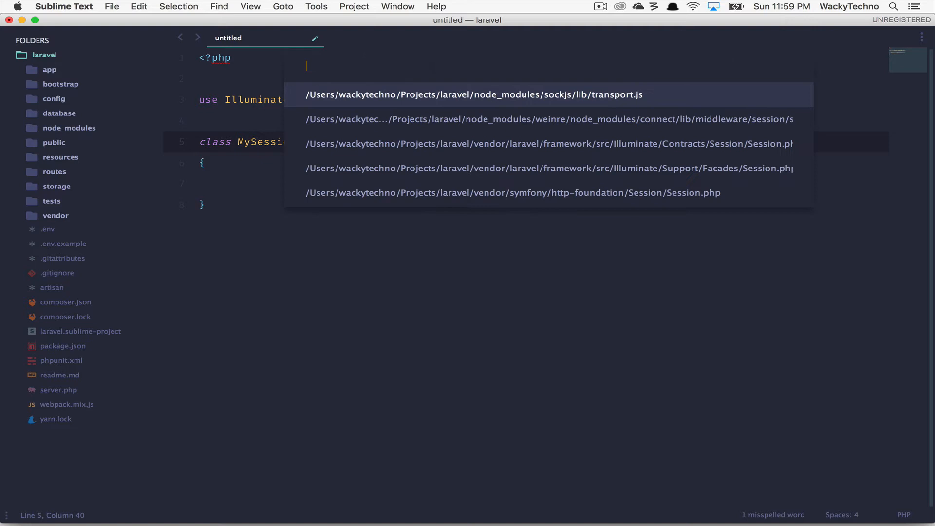
text(illumina)
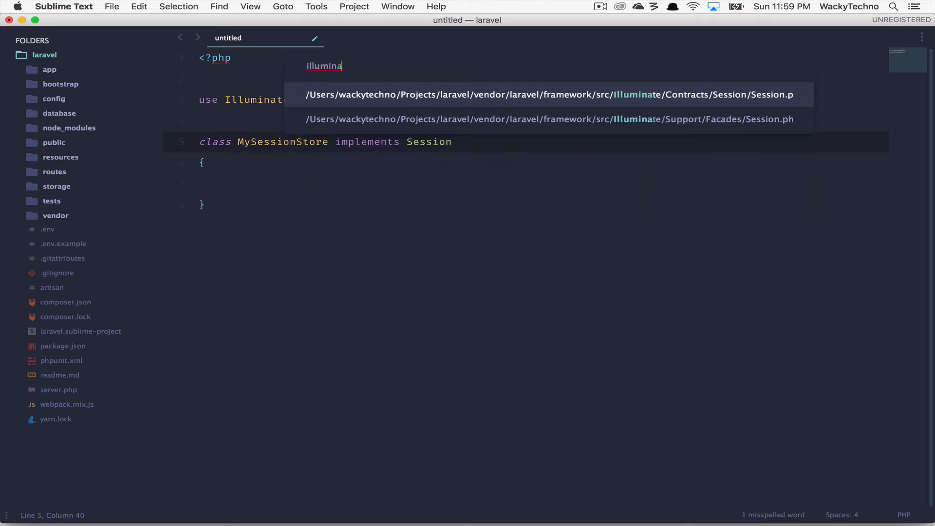
text(te)
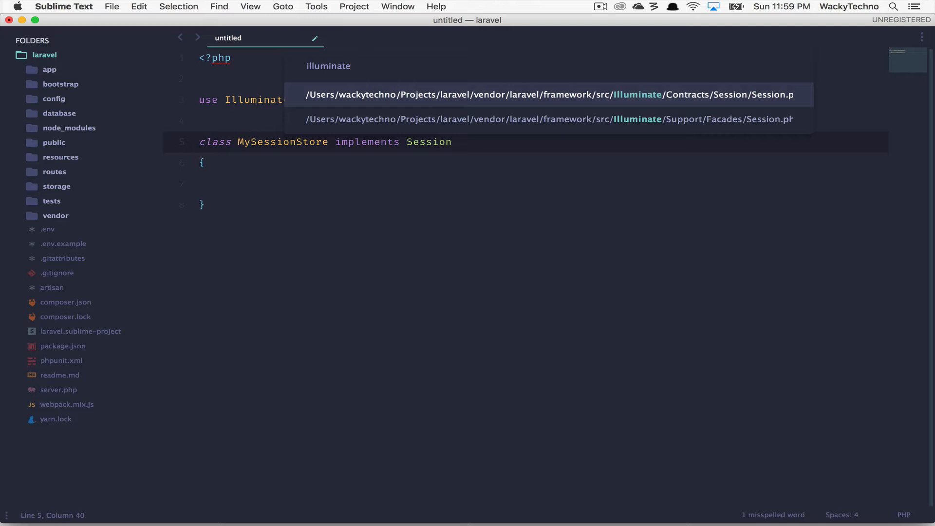
click(548, 94)
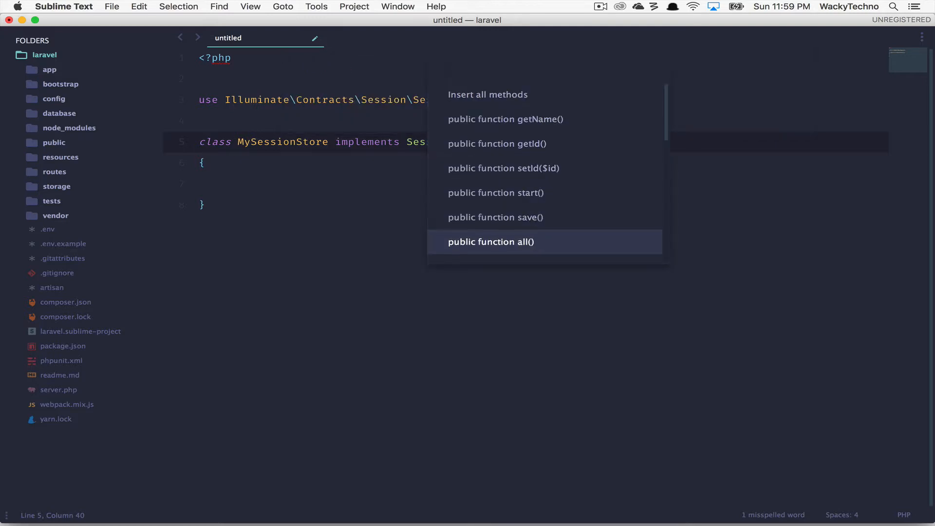
scroll(down, 3)
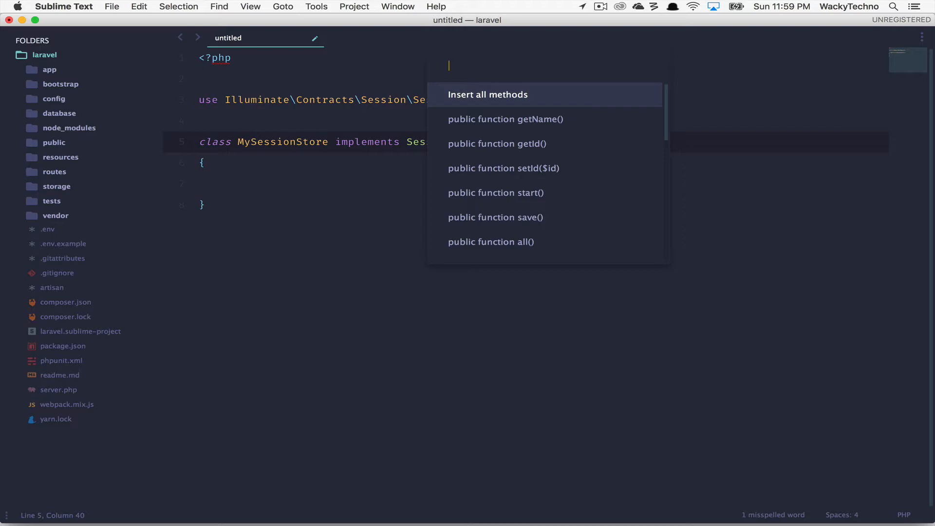
click(487, 94)
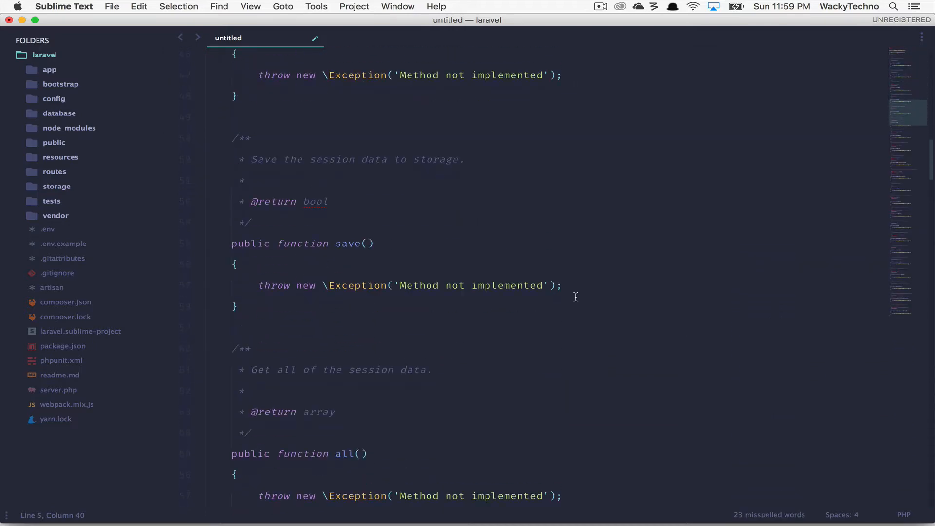
Review the generated stubs and add a '// Code yu' comment inside one method.
scroll(down, 3)
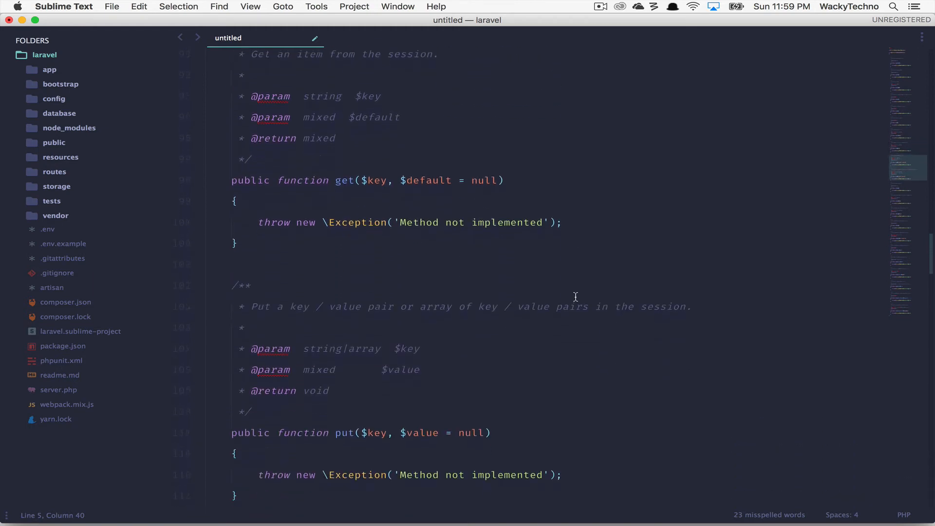
scroll(down, 3)
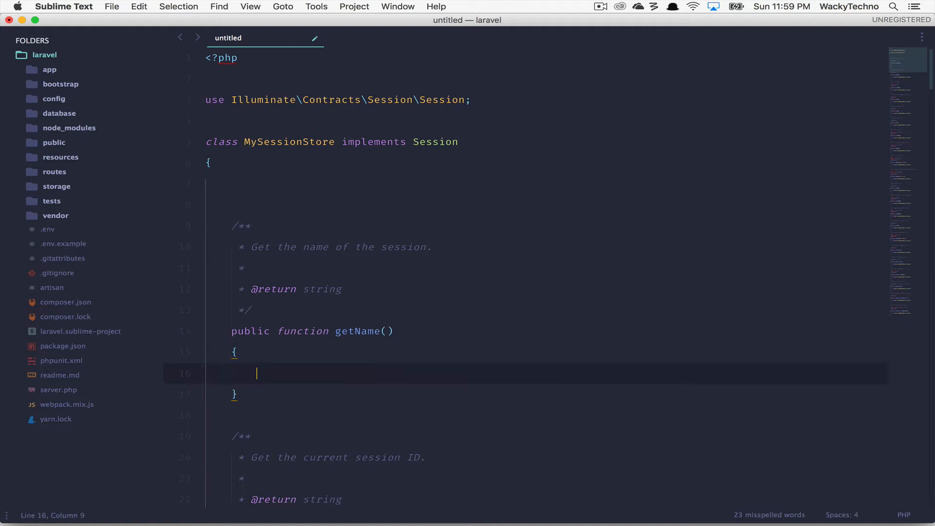
text(// Code yu)
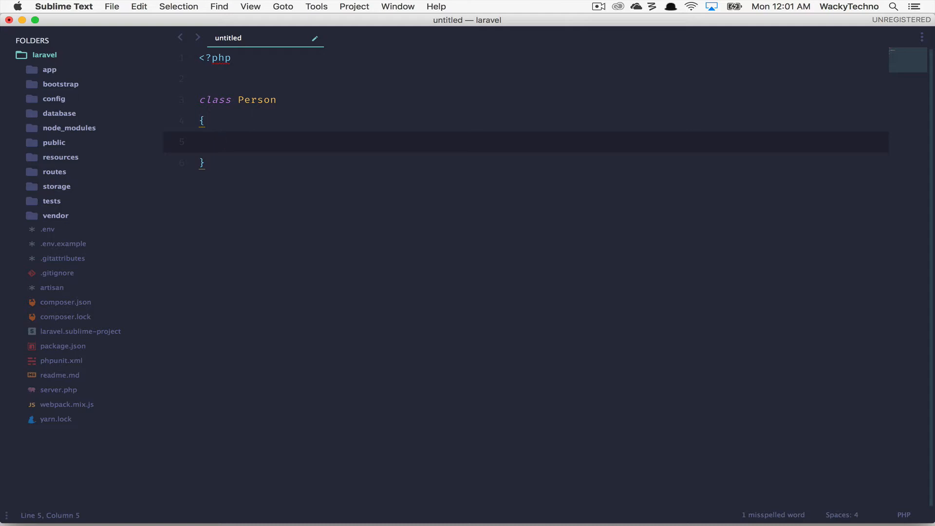
Insert constructor properties name, age and phoneNumber into the Person class via PHP Companion.
text(php)
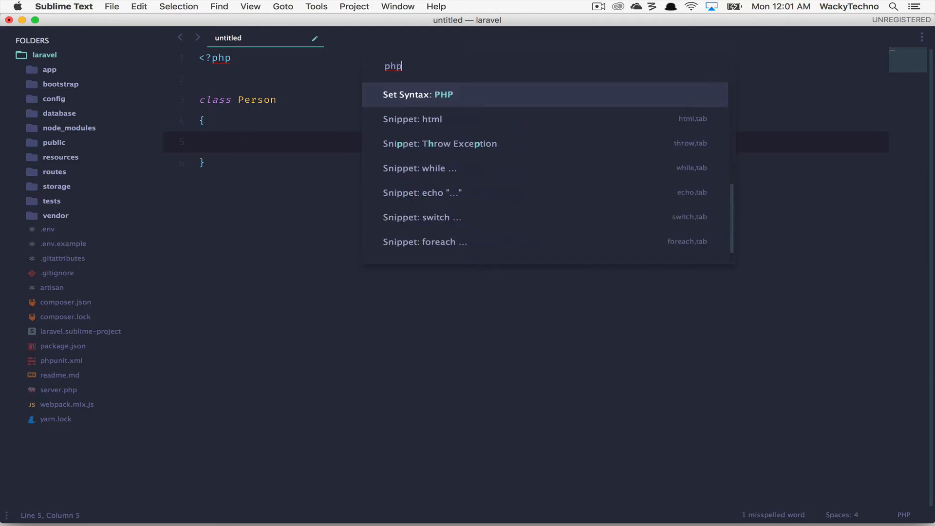
text(companion)
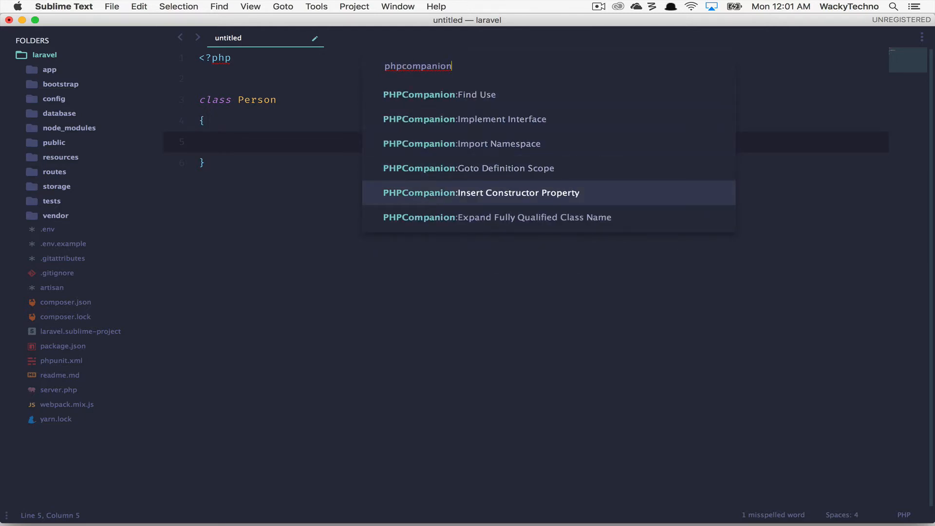
click(480, 193)
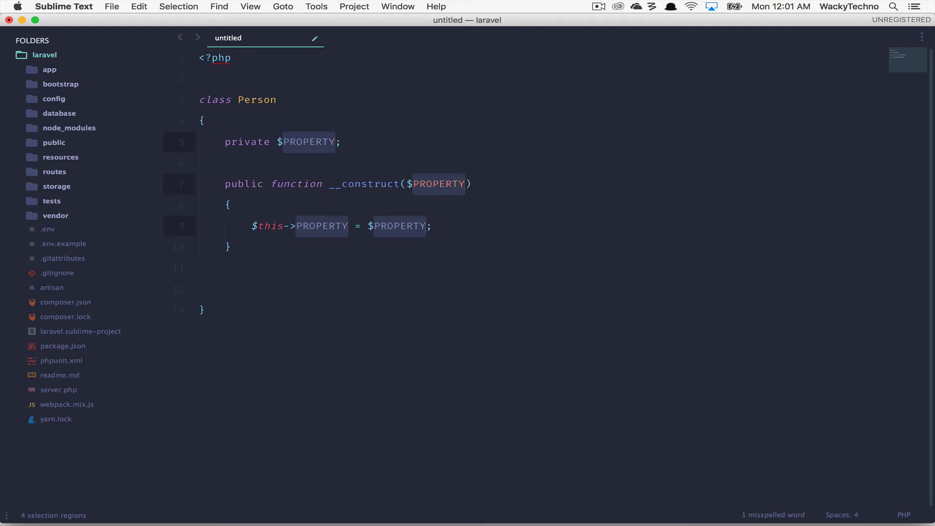
text(name, $age, $)
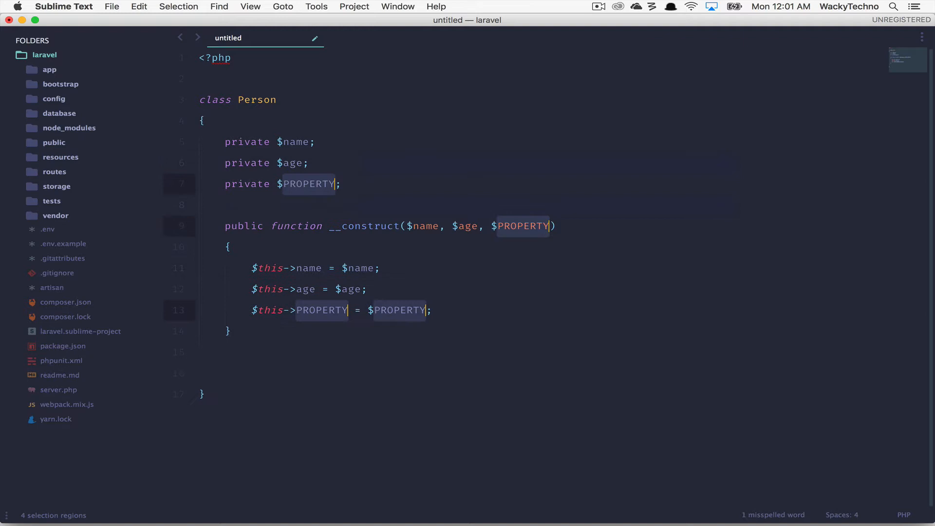
text(phoneNumber = $phoneNumber;)
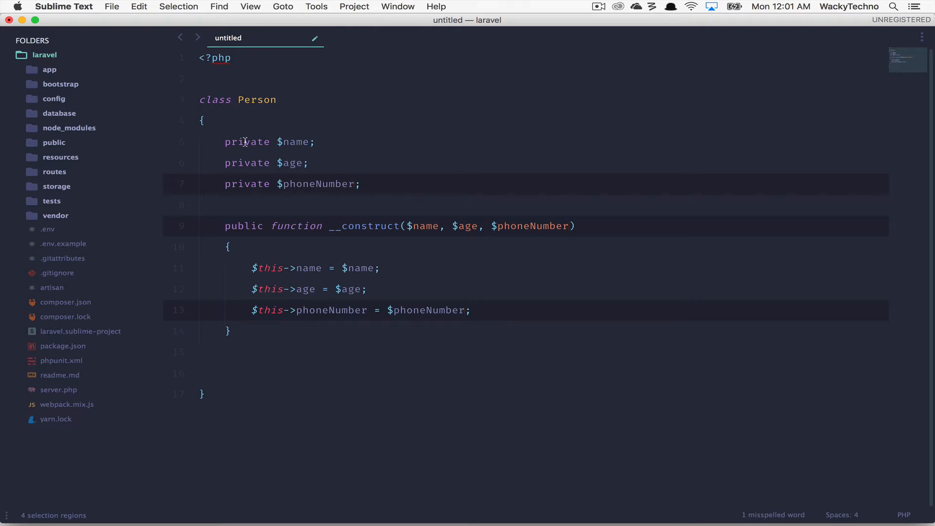
Select the private keywords, undo the generated constructor and begin saving the file.
double_click(246, 141)
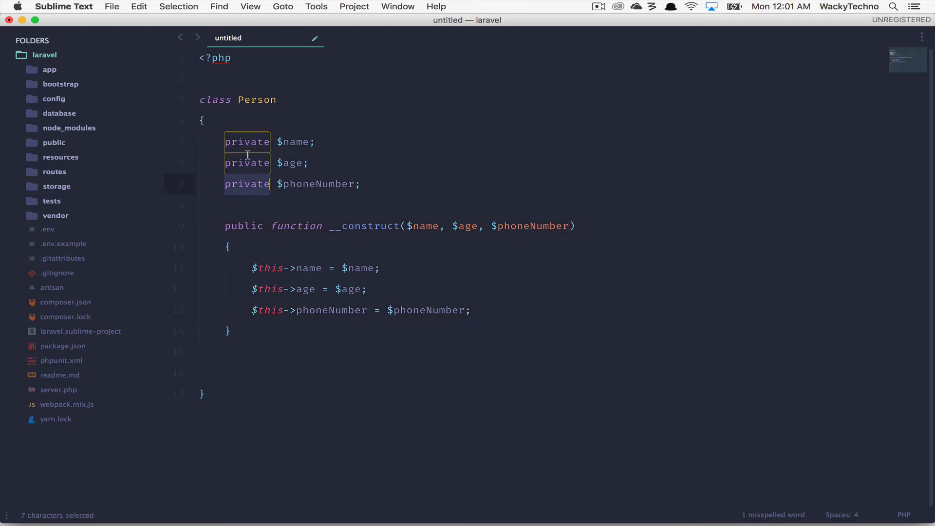
click(245, 163)
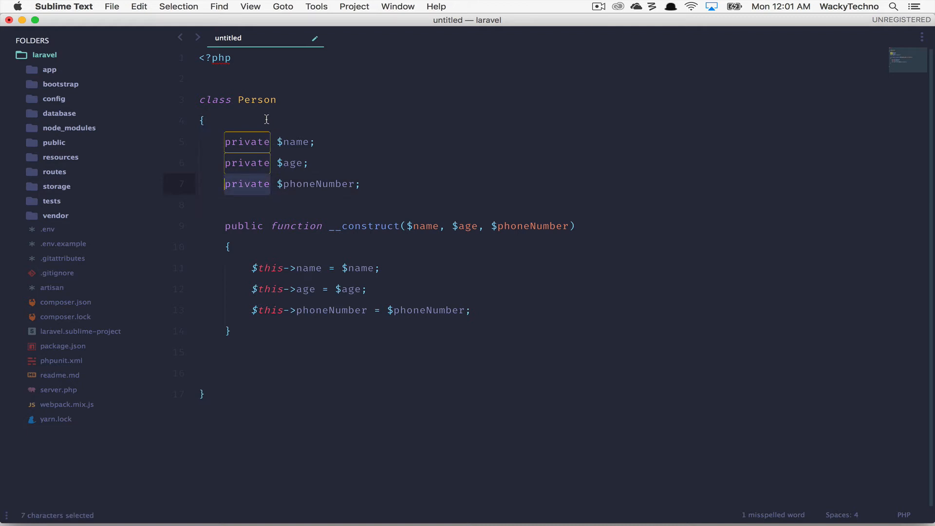
mouse_move(236, 144)
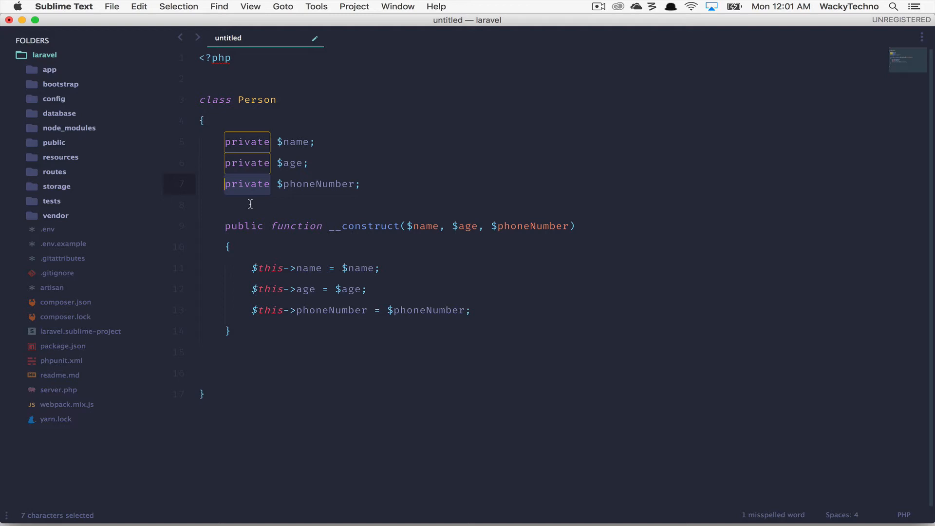
key(cmd+s)
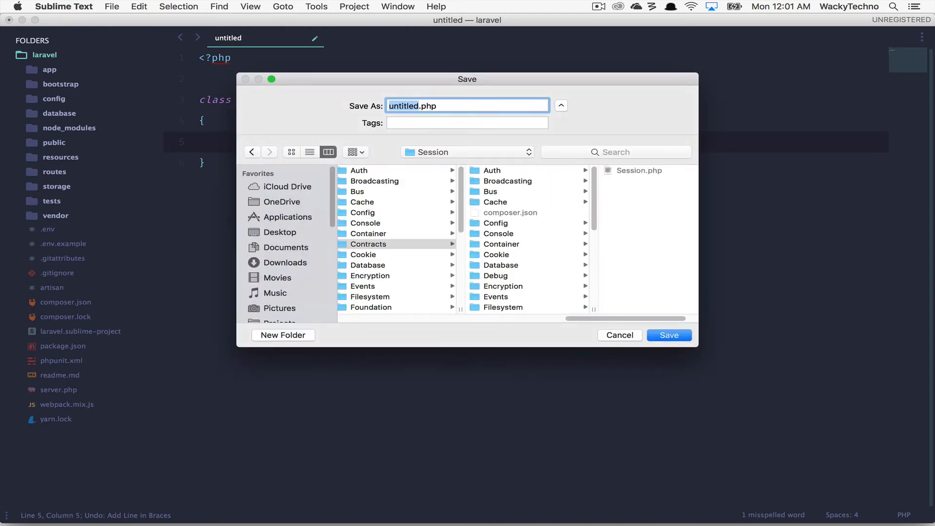
Open PHP Companion's default then user settings and set constructor property visibility to protected.
click(64, 7)
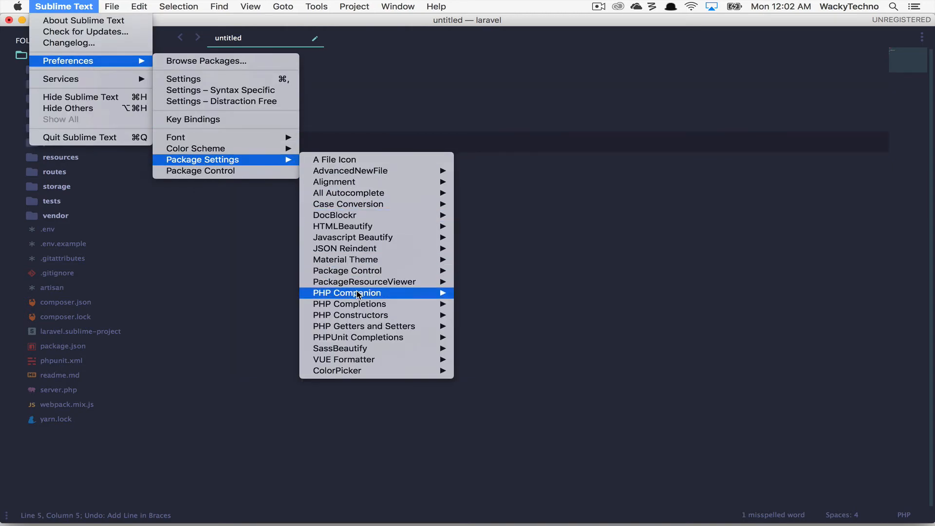
mouse_move(347, 293)
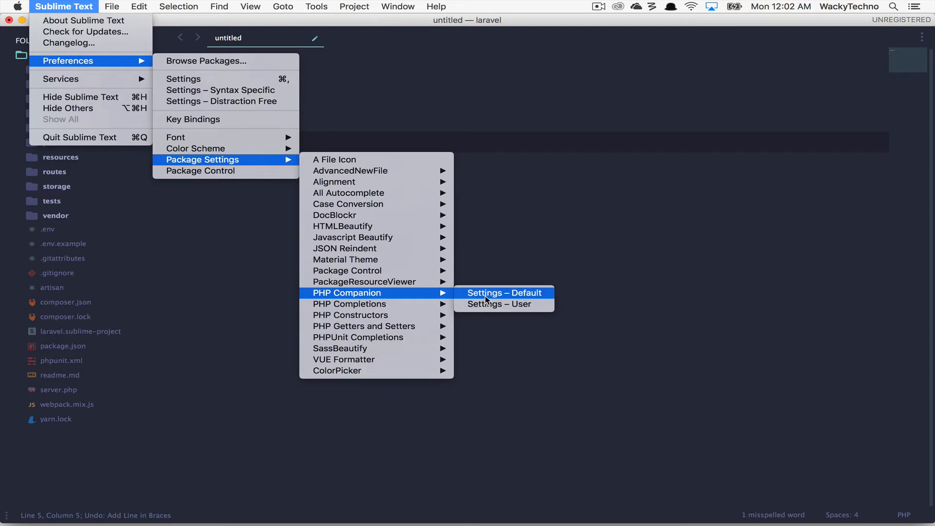
click(505, 292)
text(visi)
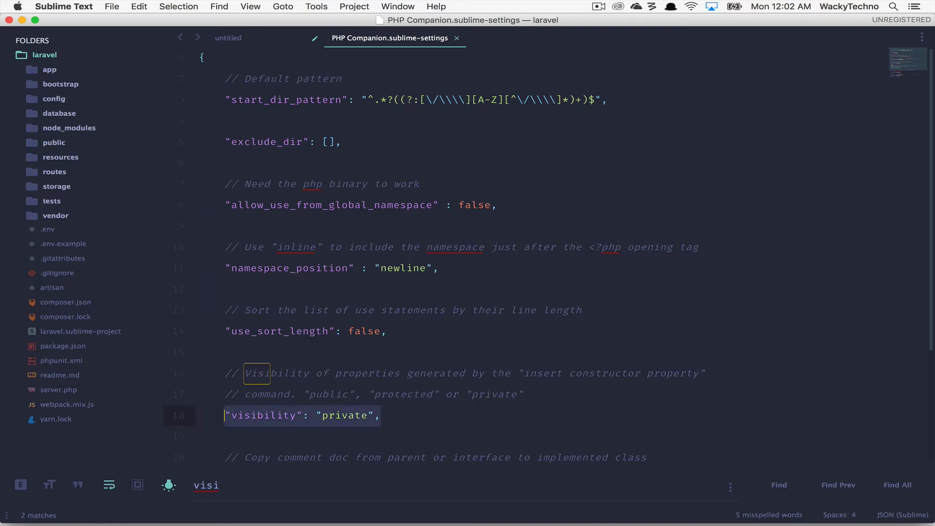
click(64, 6)
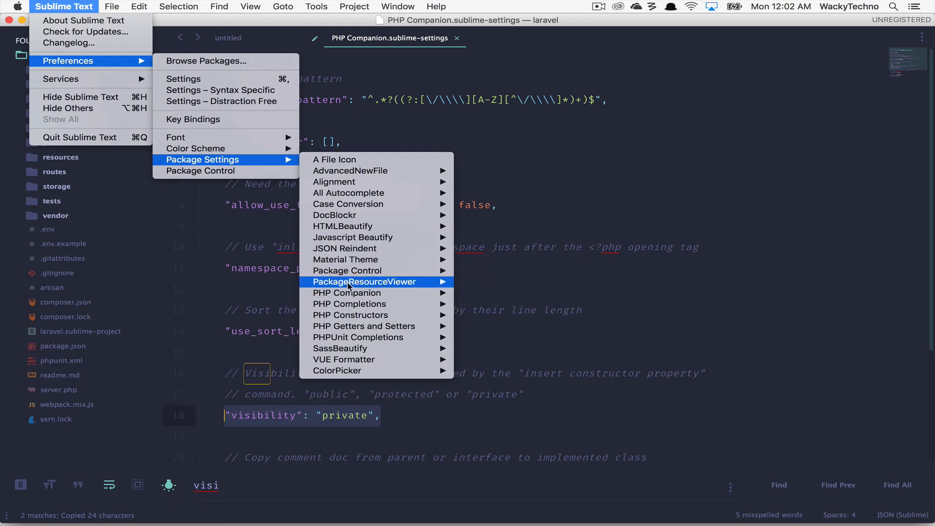
mouse_move(347, 293)
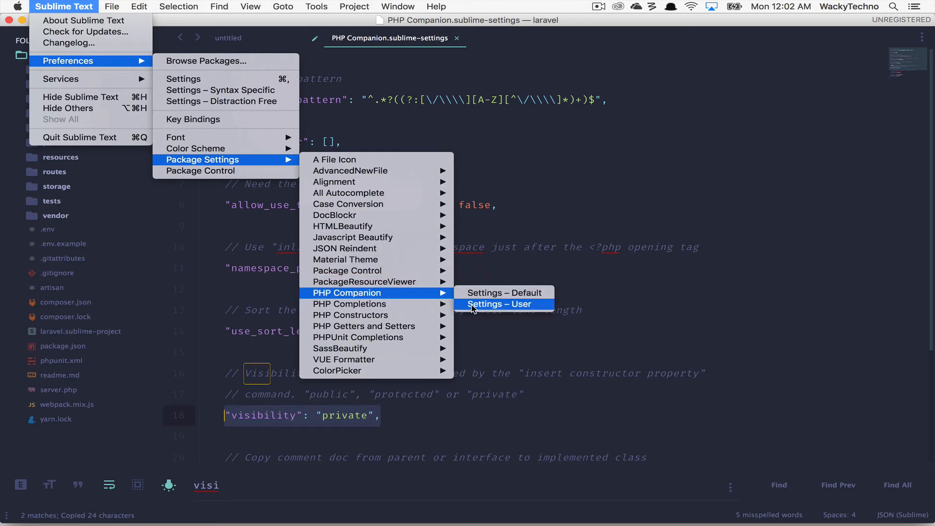
click(500, 304)
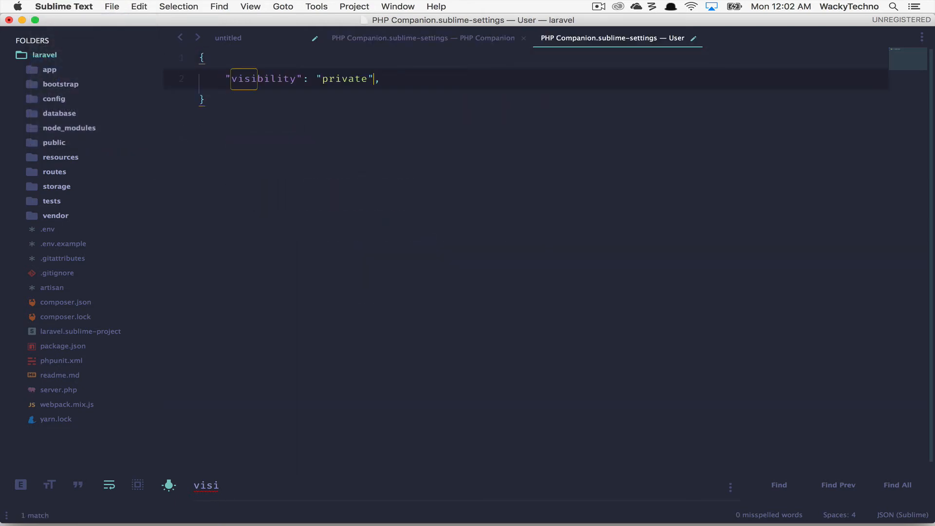
text(protected $PROPERTY;)
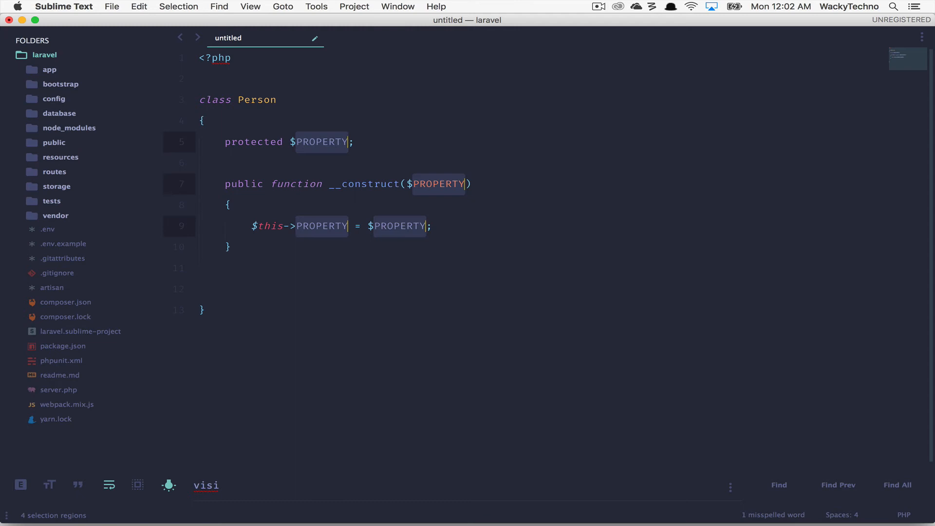
Fill the generated protected property placeholders with name in the Person class.
text(name)
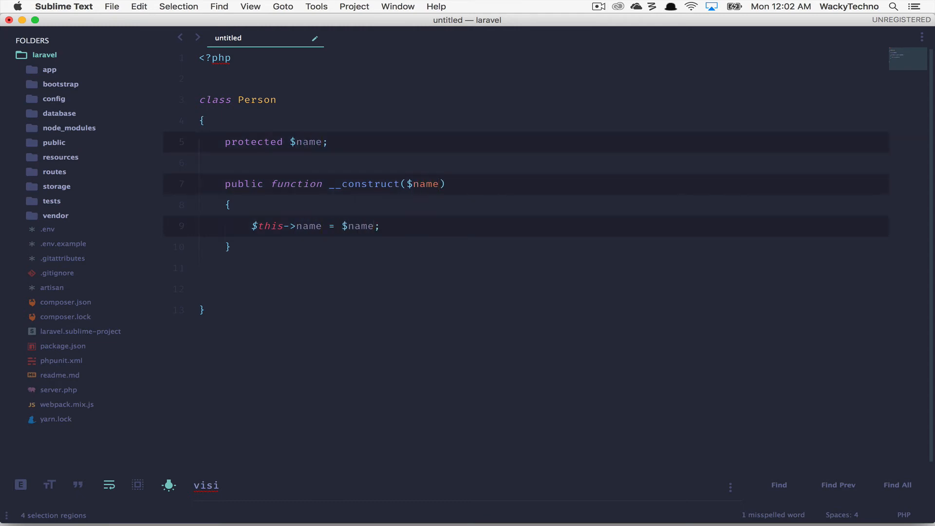
double_click(253, 142)
text(:app)
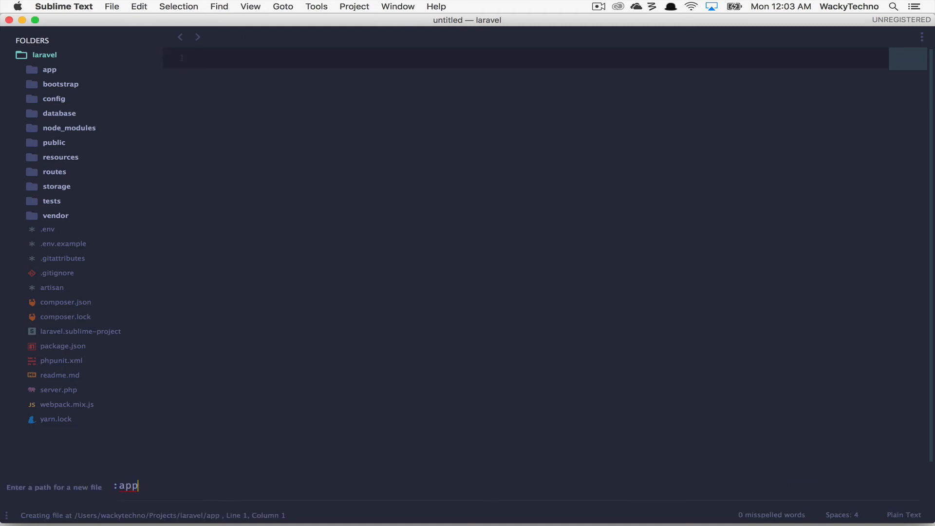
Create app/Http/Controllers/HomeController.php through the new-file prompt.
text(/Http/)
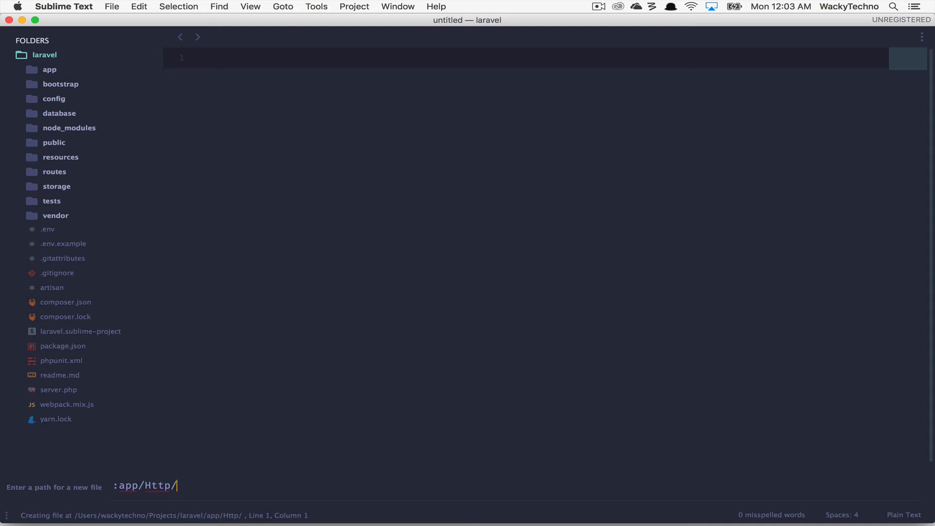
text(Controllers/)
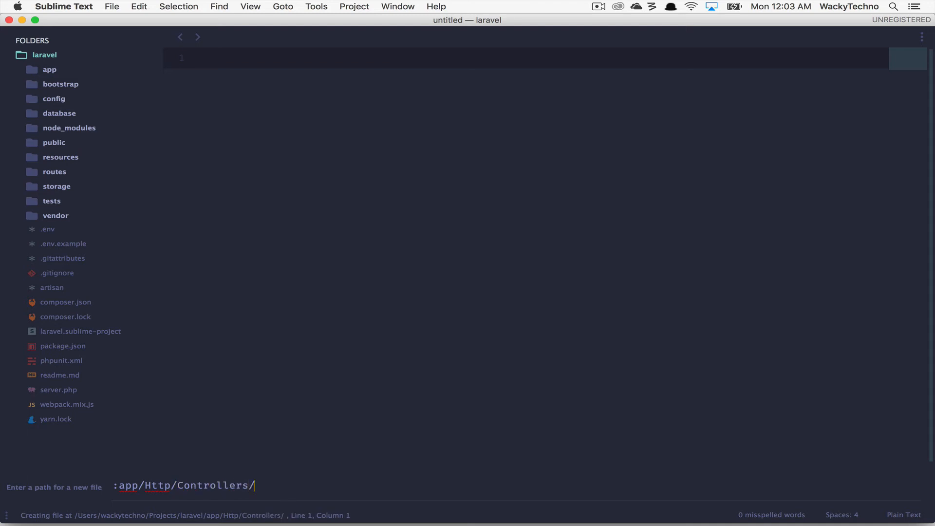
text(HomeController.p)
text(class)
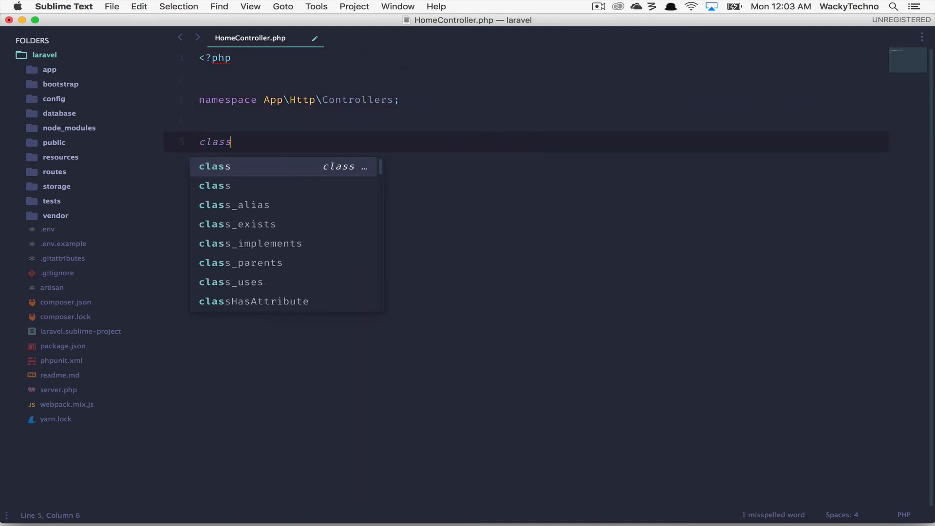
Declare HomeController extends Controller with index() returning view('home.index').
text(HomeController)
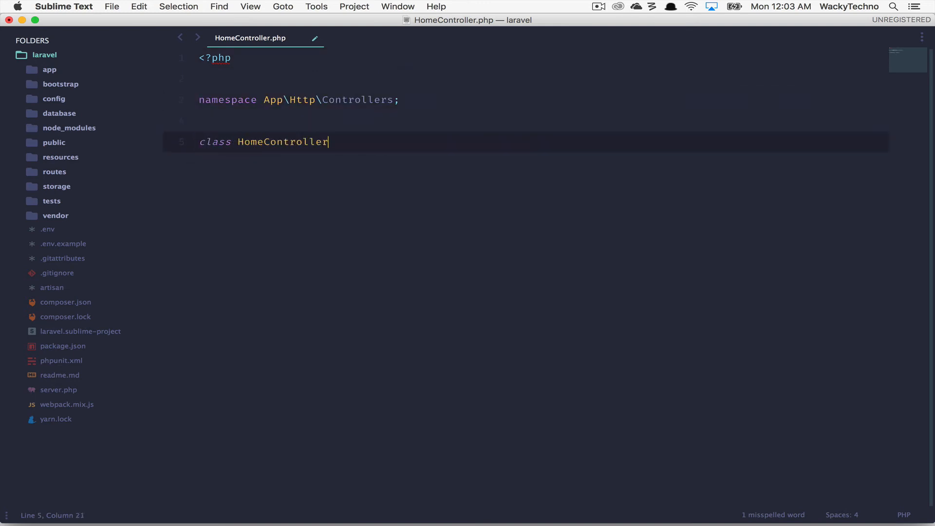
text(extends Co)
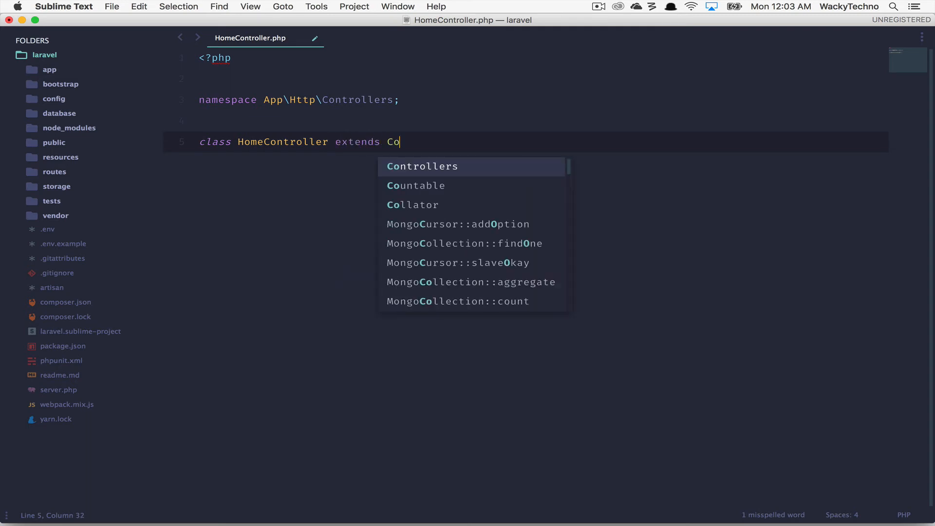
text(ntroller)
text(public f)
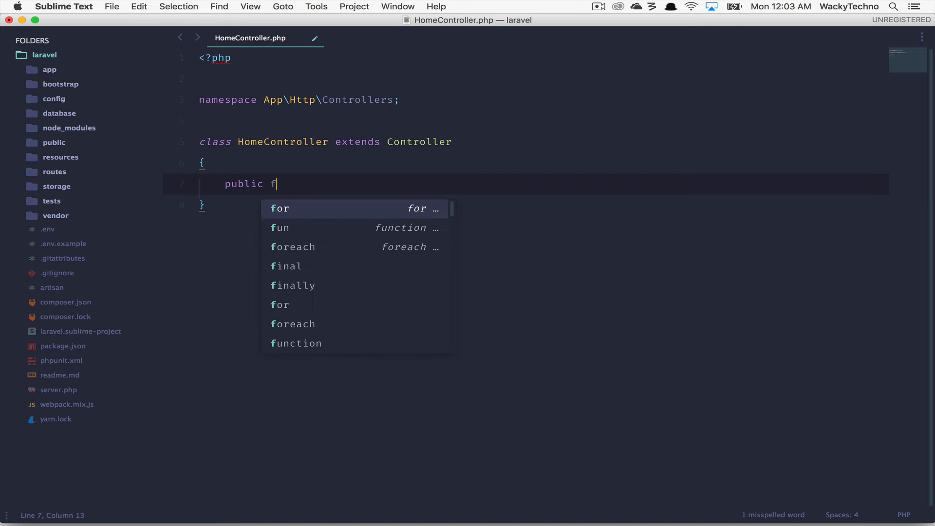
text(unction index())
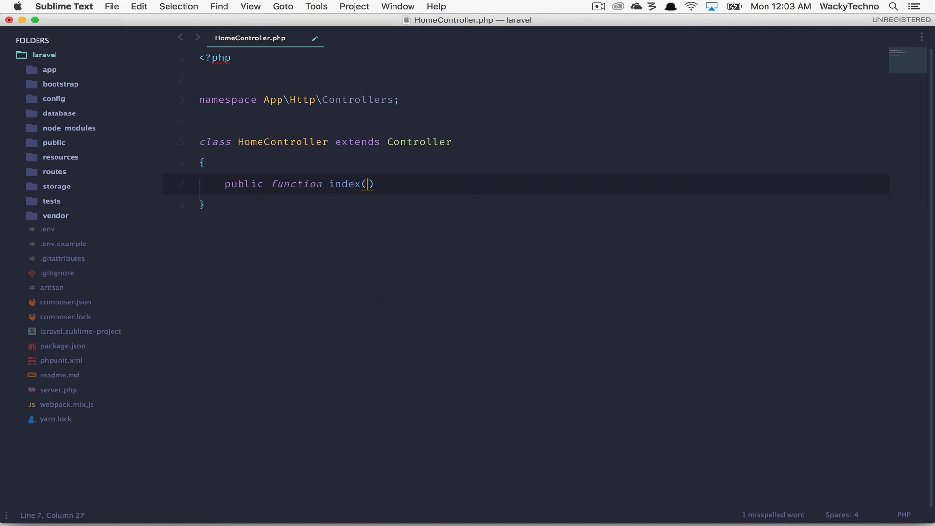
text(return view('h)
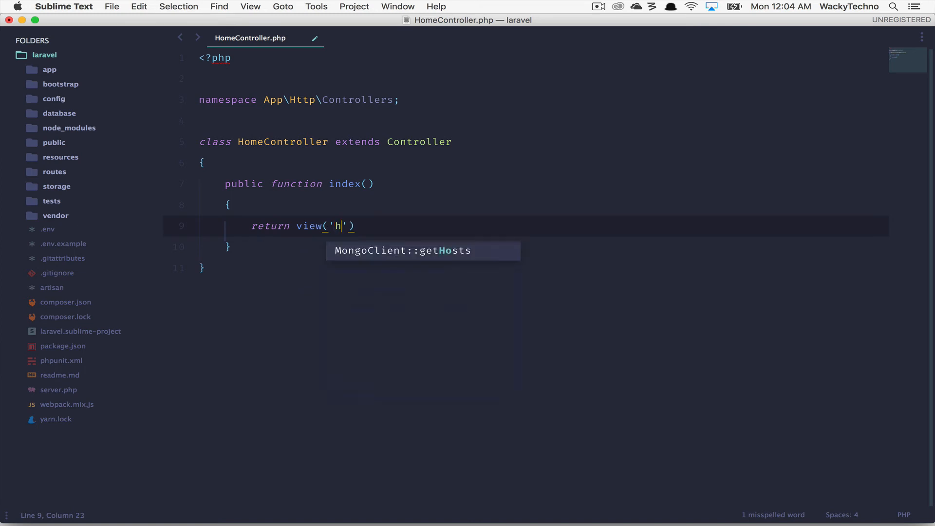
text(ome.index');)
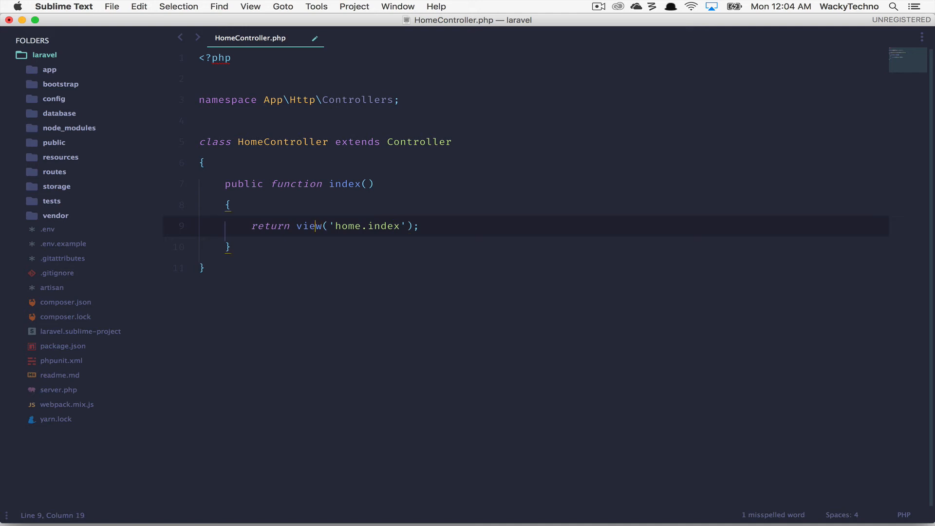
click(204, 162)
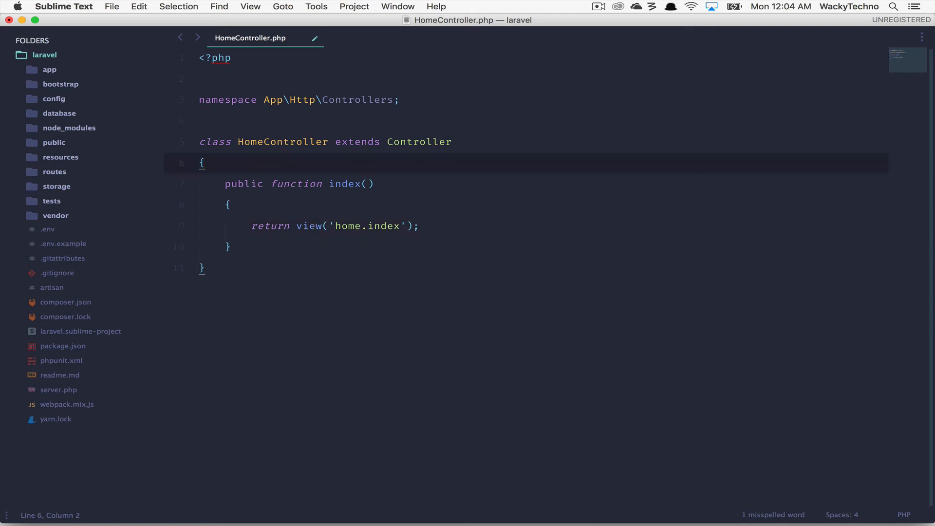
text(/**)
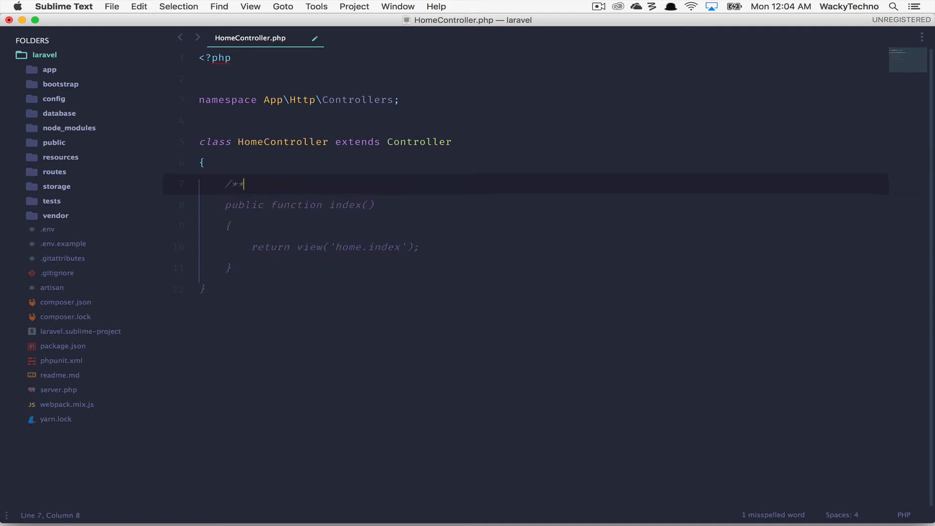
text(Returns the Home View)
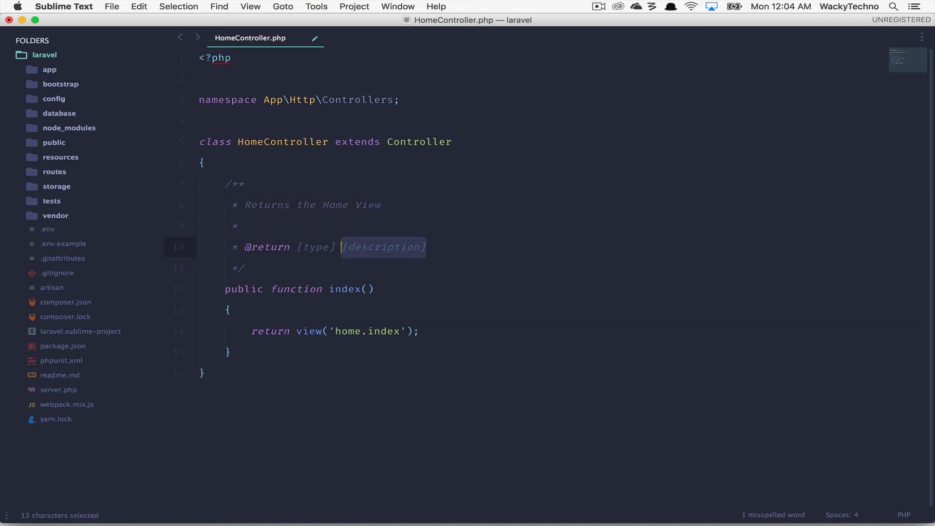
text(\)
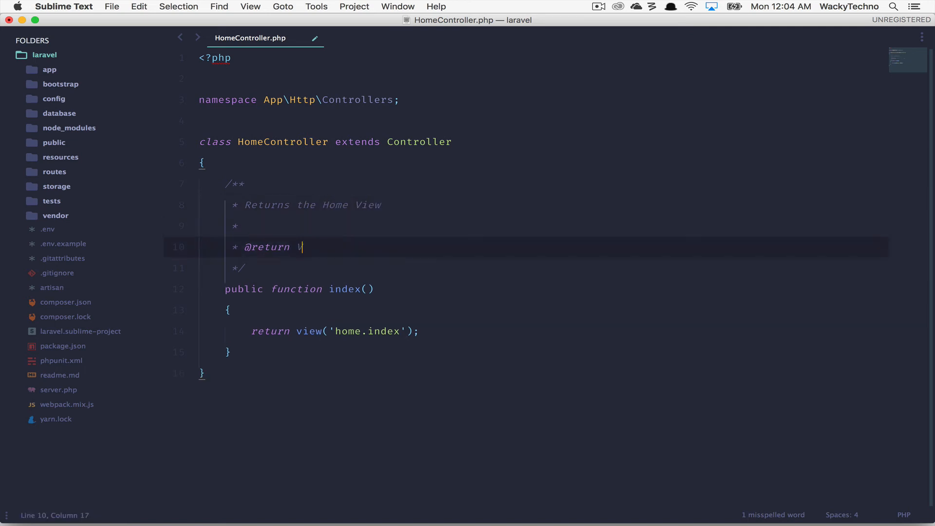
text(iew)
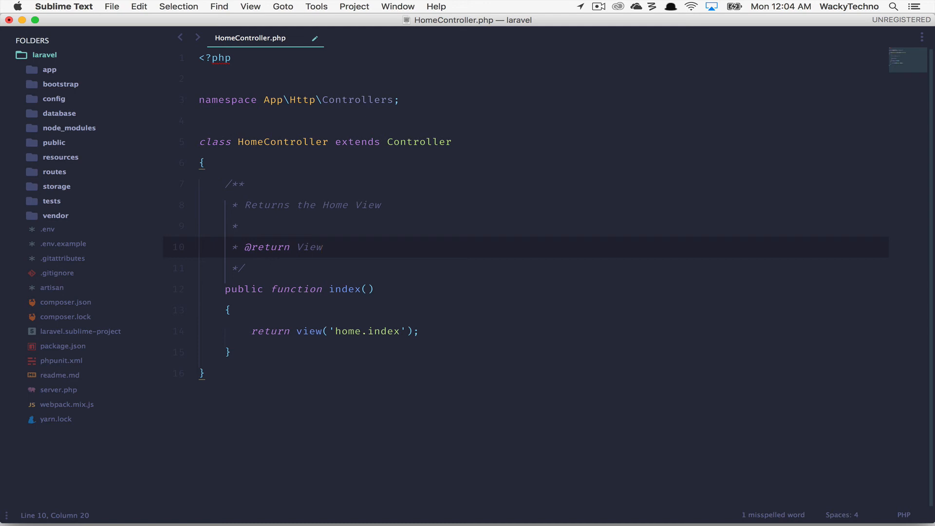
text(expand)
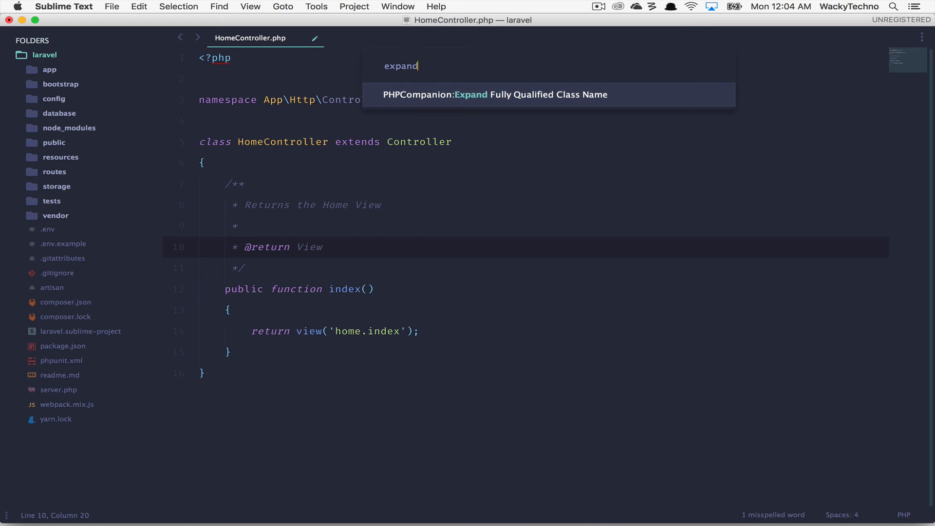
Expand the docblock's View return type to Illuminate\Contracts\View\View and select the result.
click(494, 94)
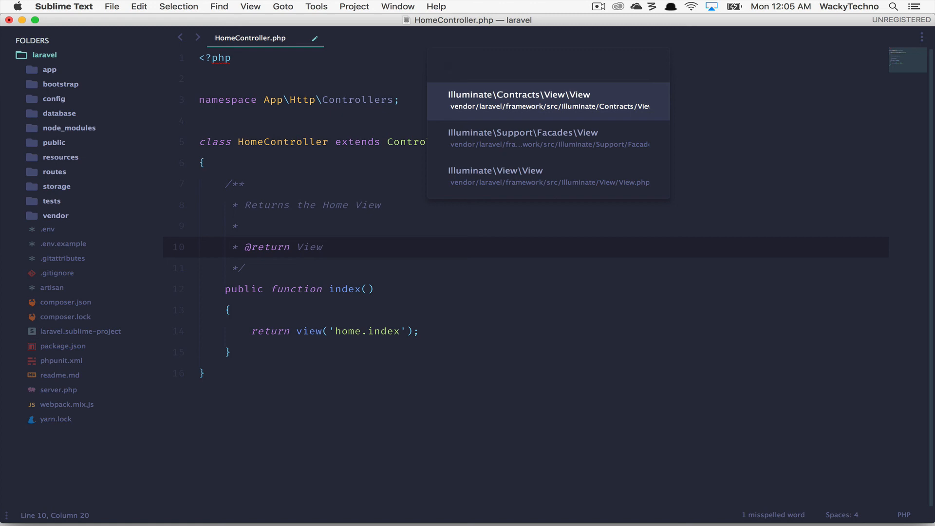
click(517, 100)
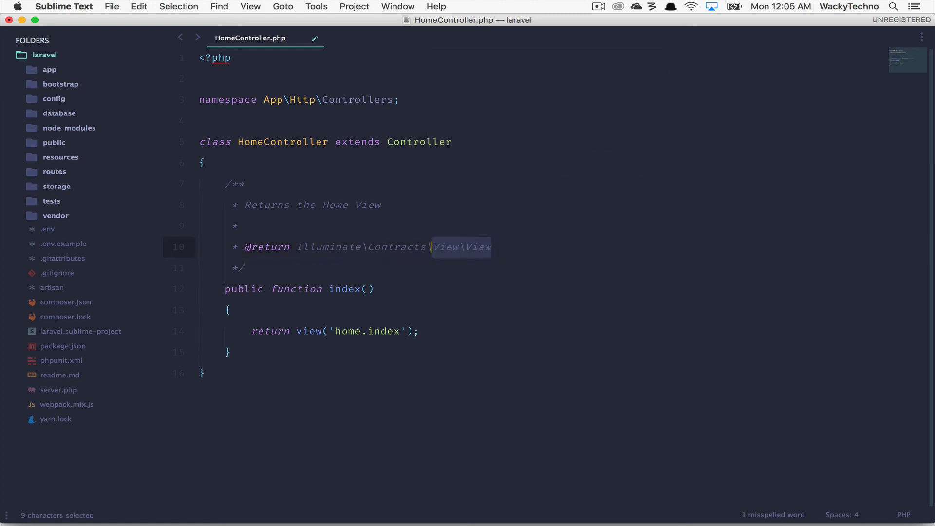
drag(459, 248, 296, 248)
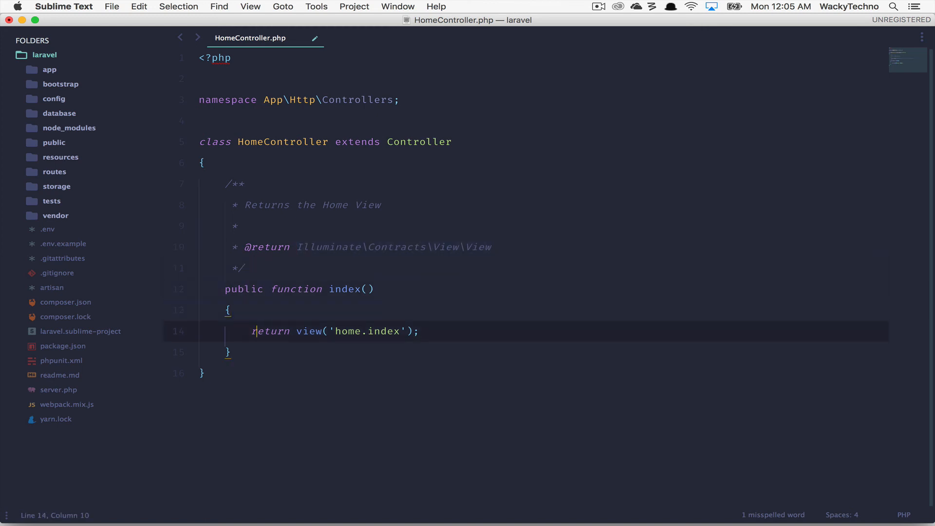
Replace the view() helper with View::make('home.index') and expand View to Illuminate\View\View.
double_click(309, 331)
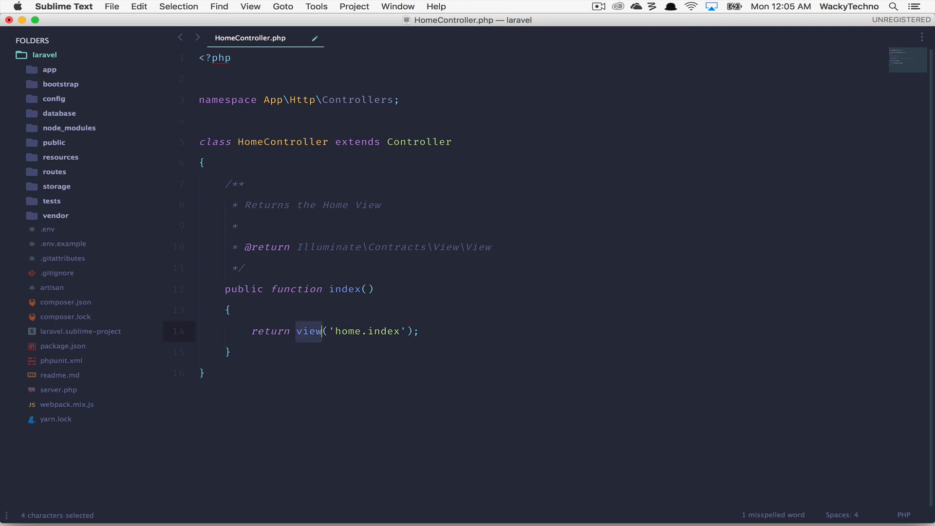
text(View::make)
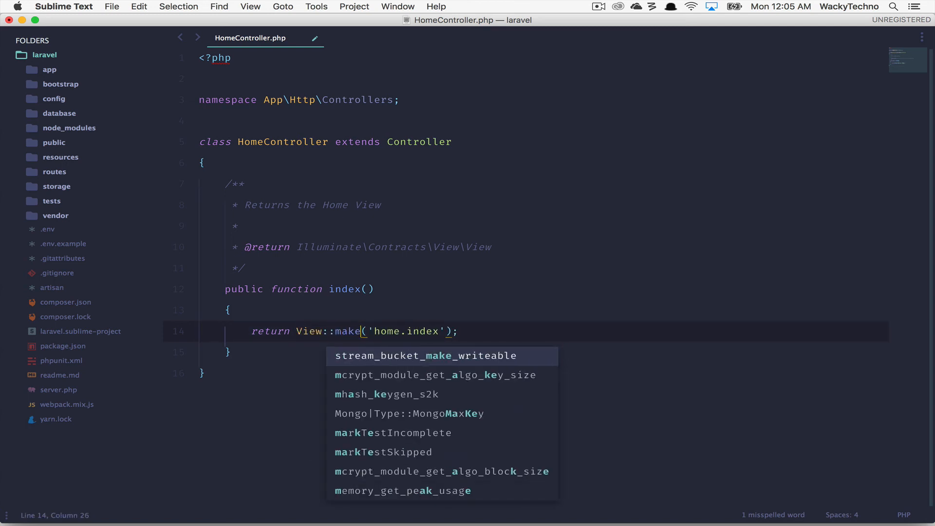
key(escape)
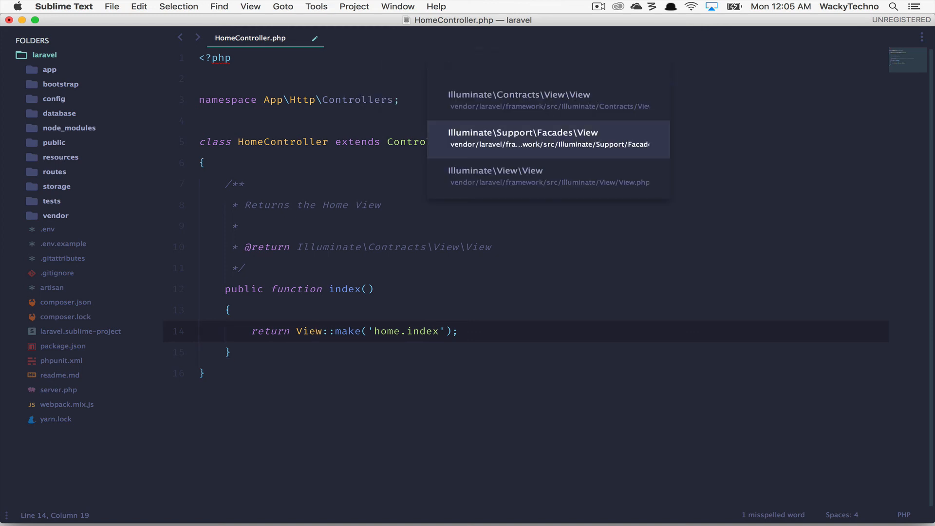
click(494, 170)
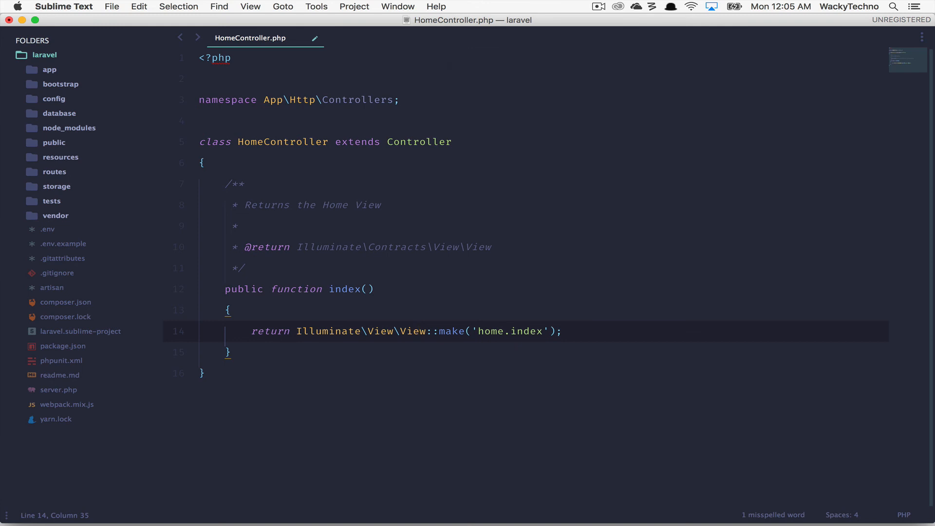